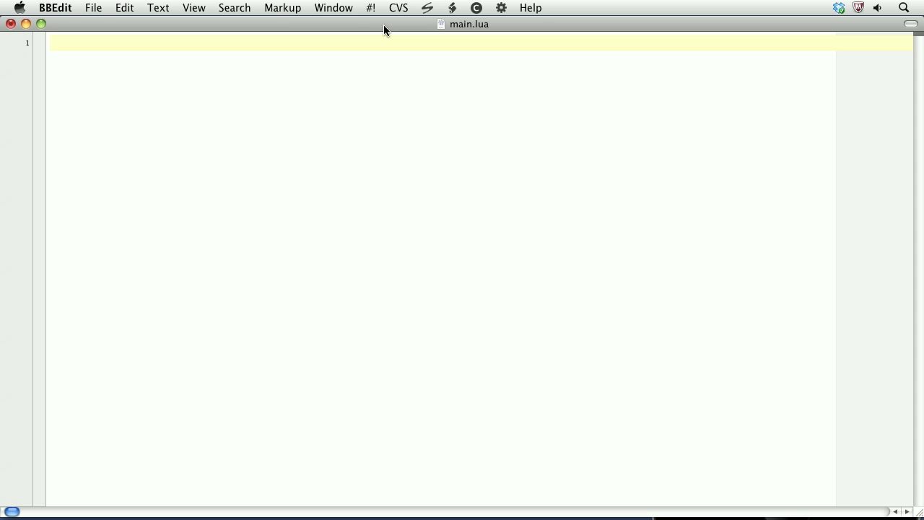
- Declare local t = {"foo","bar"}; as an indexed table in main.lua
{"action": "left_click", "coordinate": [57, 45]}
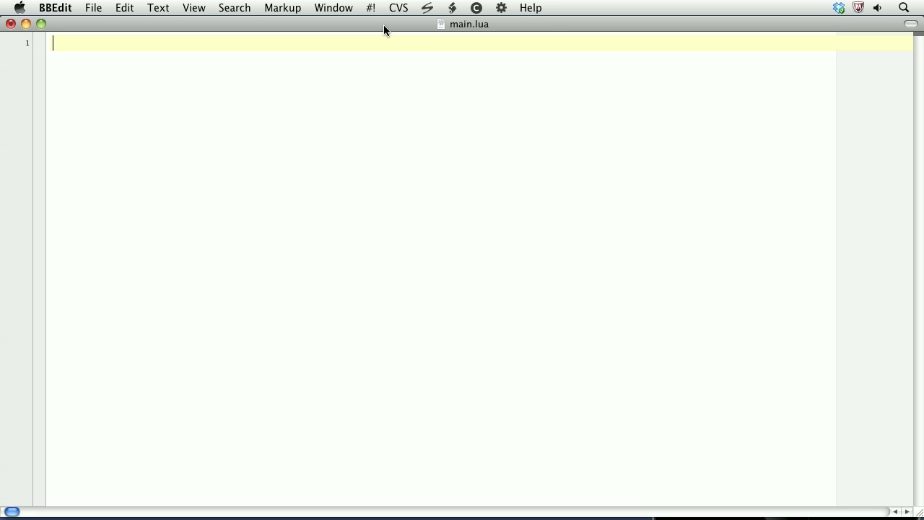
{"action": "type", "text": "local"}
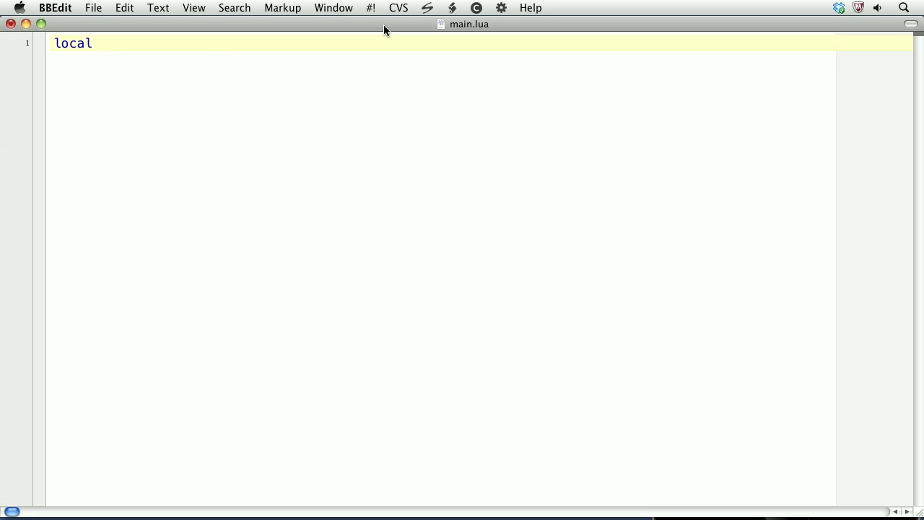
{"action": "type", "text": "t ="}
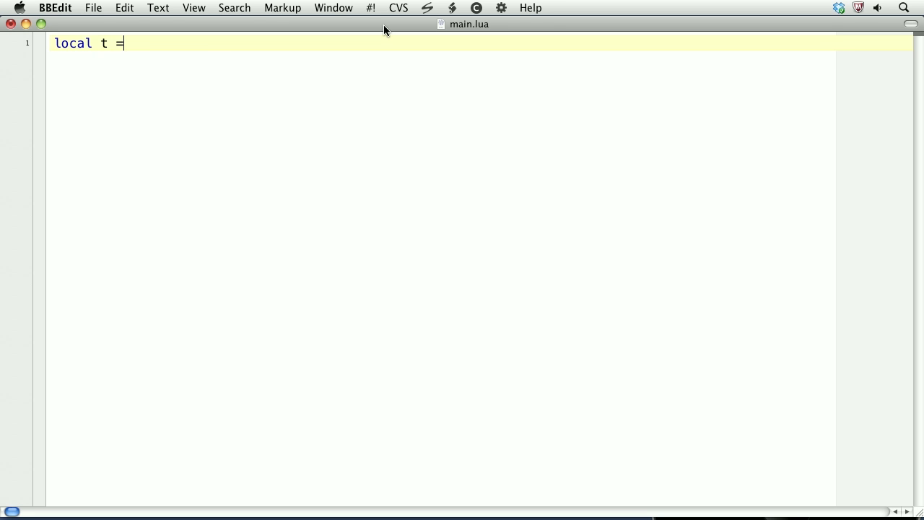
{"action": "type", "text": "{}"}
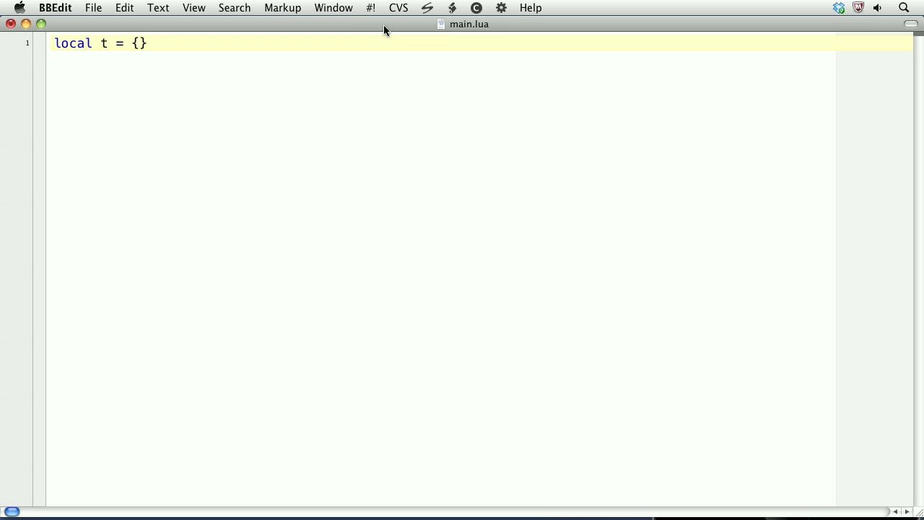
{"action": "type", "text": "\""}
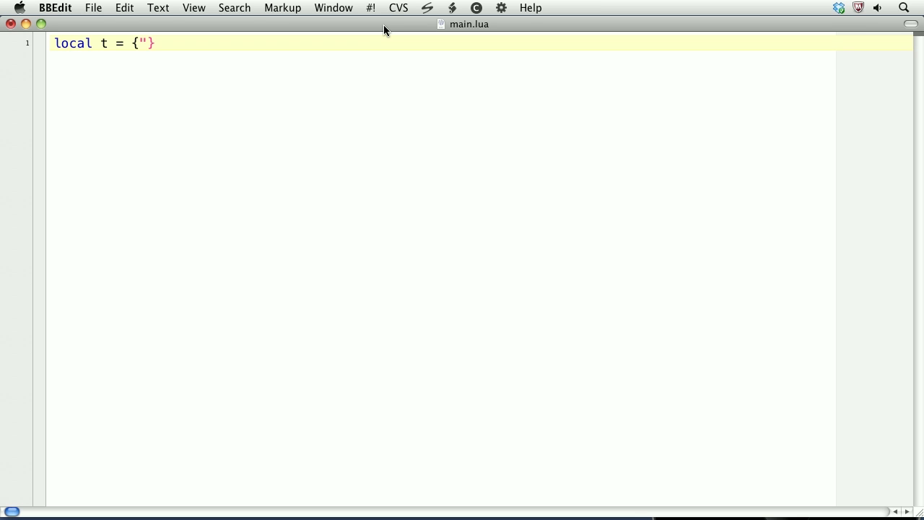
{"action": "type", "text": "foo"}
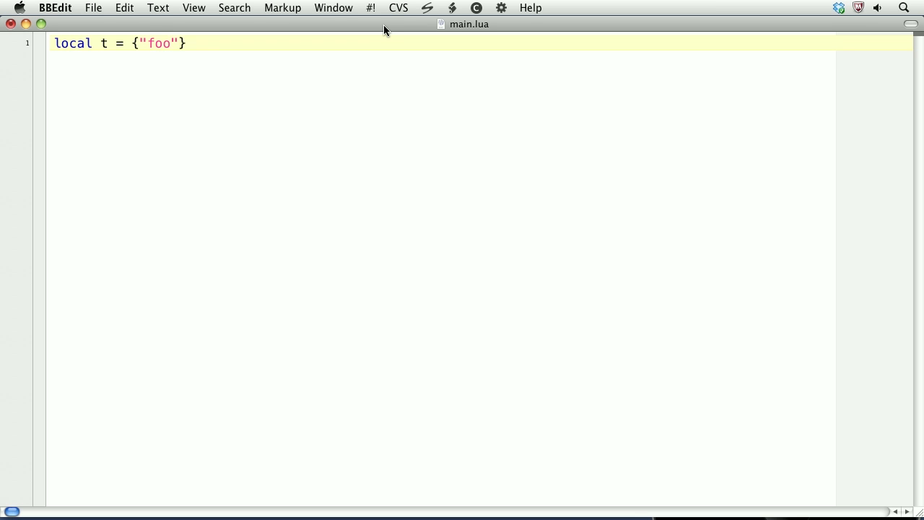
{"action": "type", "text": ",\"bar\""}
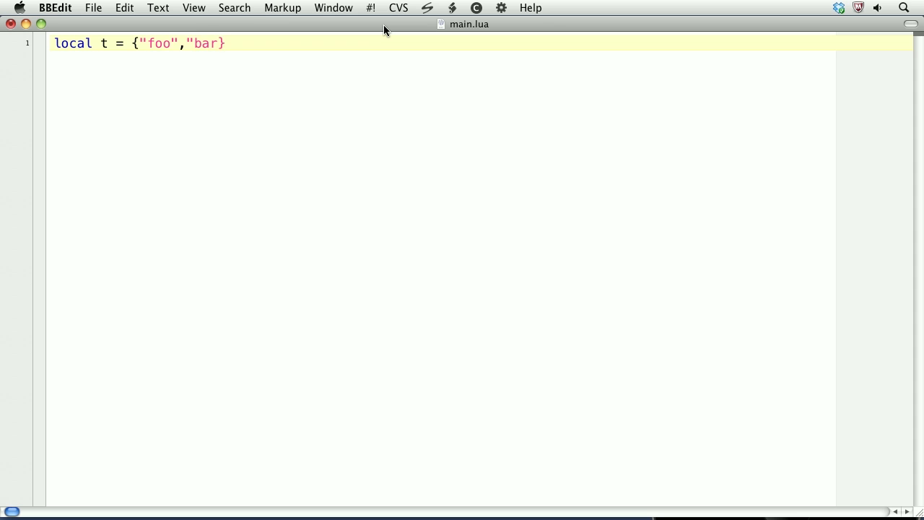
{"action": "type", "text": "};"}
{"action": "type", "text": "pr"}
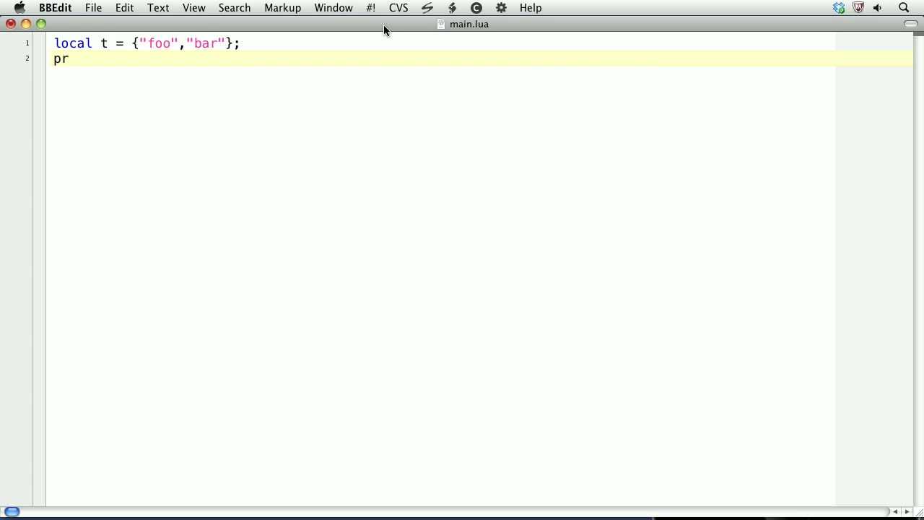
- Add print lines reading elements t[1], t[2], t[3] of the table
{"action": "type", "text": "int(t[])"}
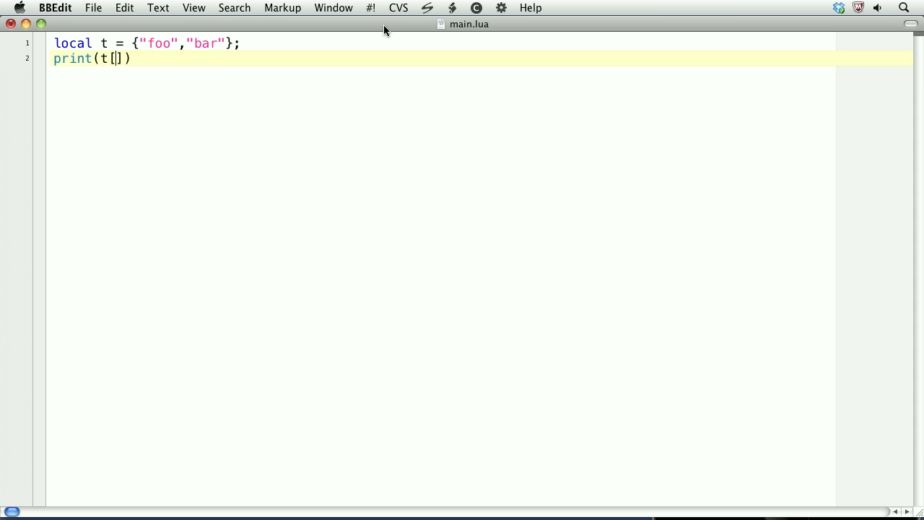
{"action": "type", "text": "1"}
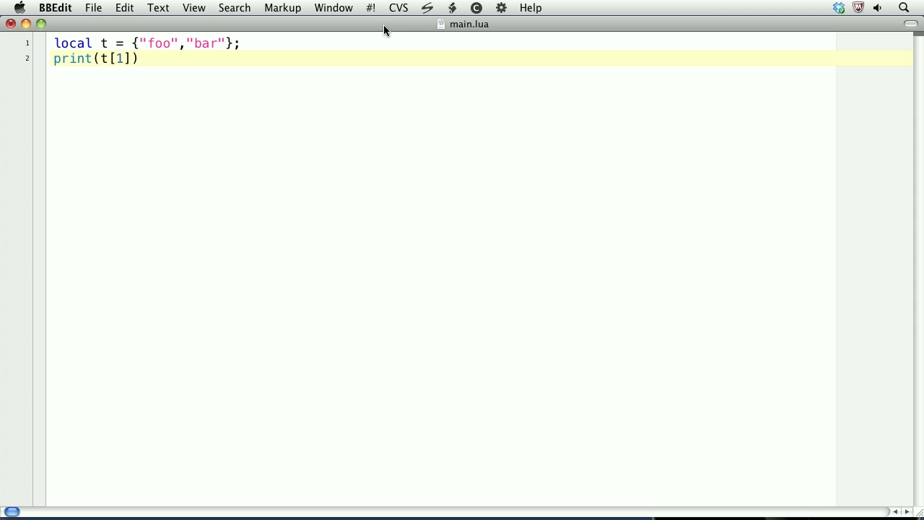
{"action": "type", "text": "2"}
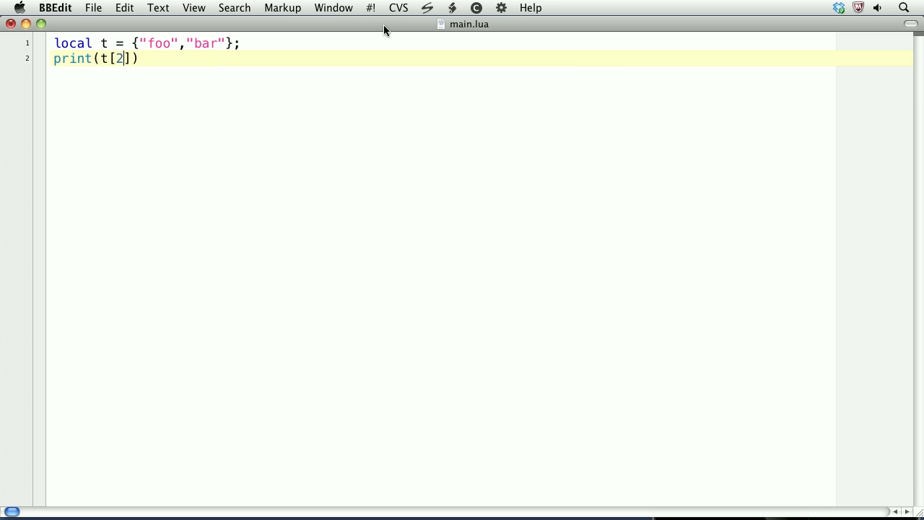
{"action": "type", "text": "3"}
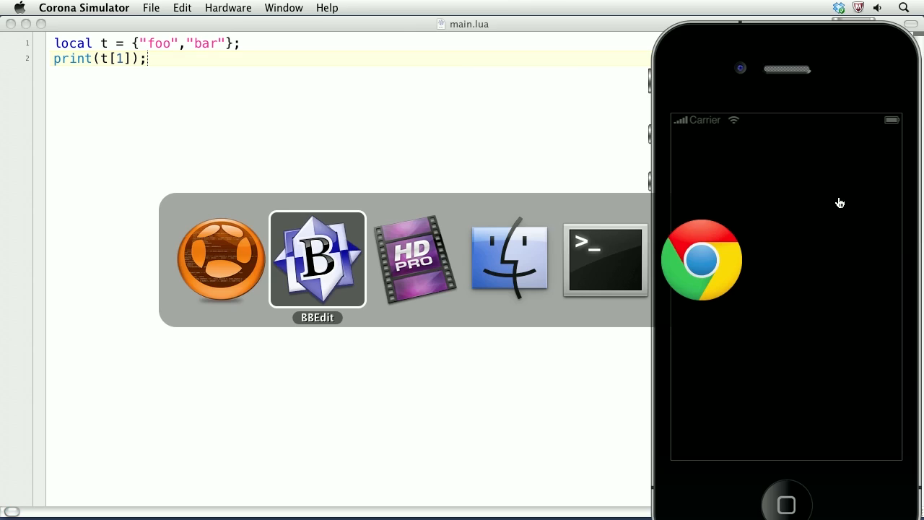
- Switch from the Corona Simulator back to editing main.lua
{"action": "left_click", "coordinate": [603, 260]}
{"action": "type", "text": "t"}
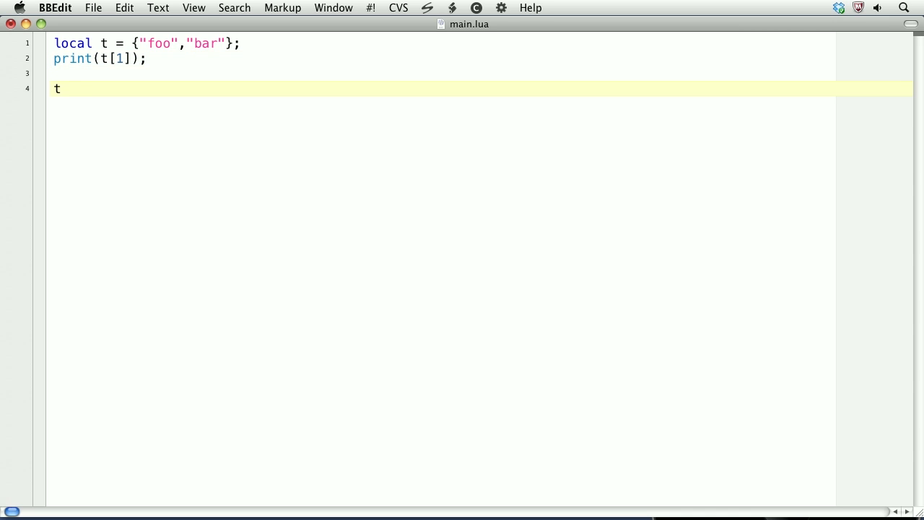
- Add print(#t); to output the number of elements in table t
{"action": "type", "text": ".le"}
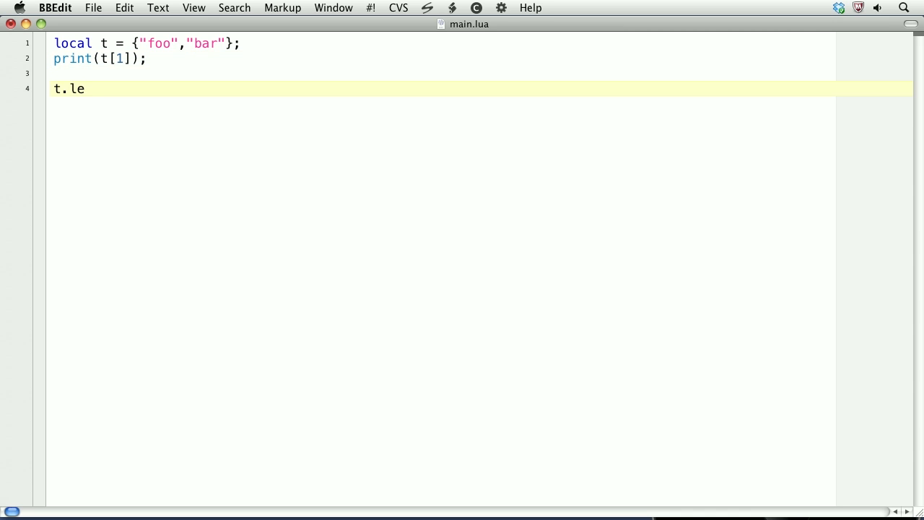
{"action": "type", "text": "n"}
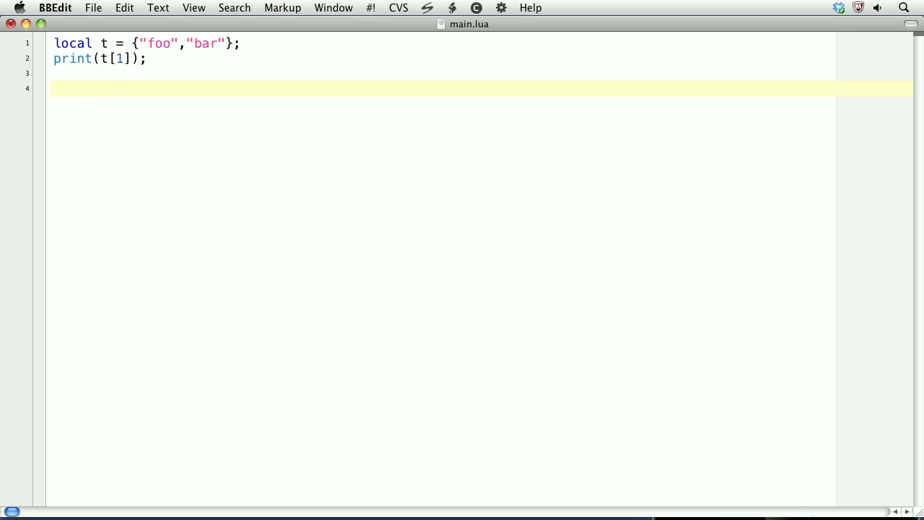
{"action": "type", "text": "print("}
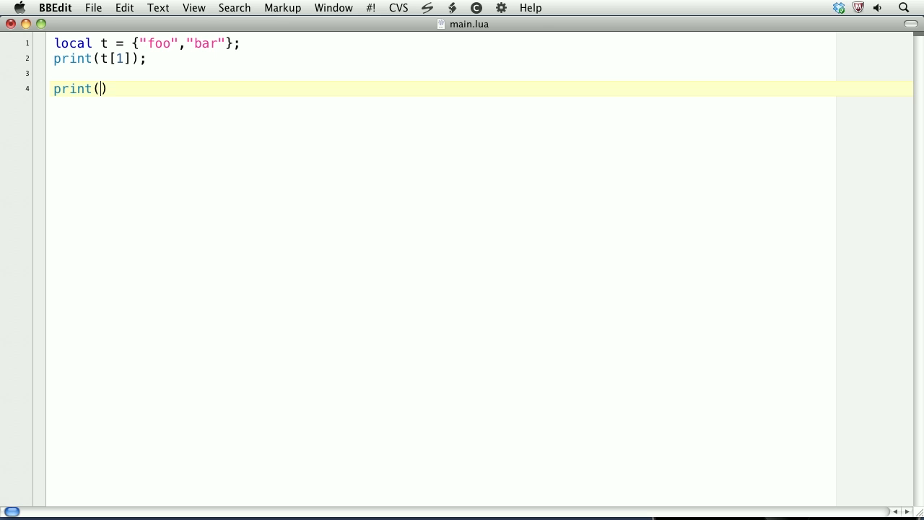
{"action": "type", "text": "#t"}
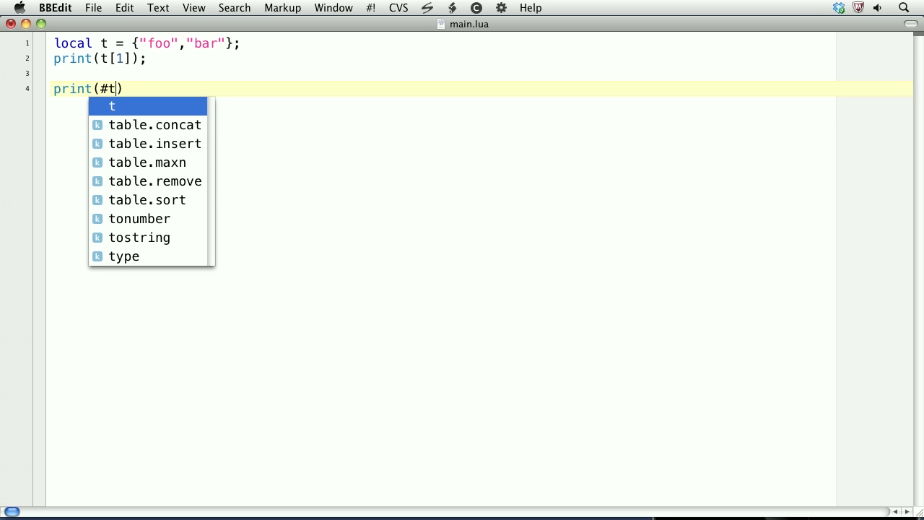
{"action": "type", "text": ";"}
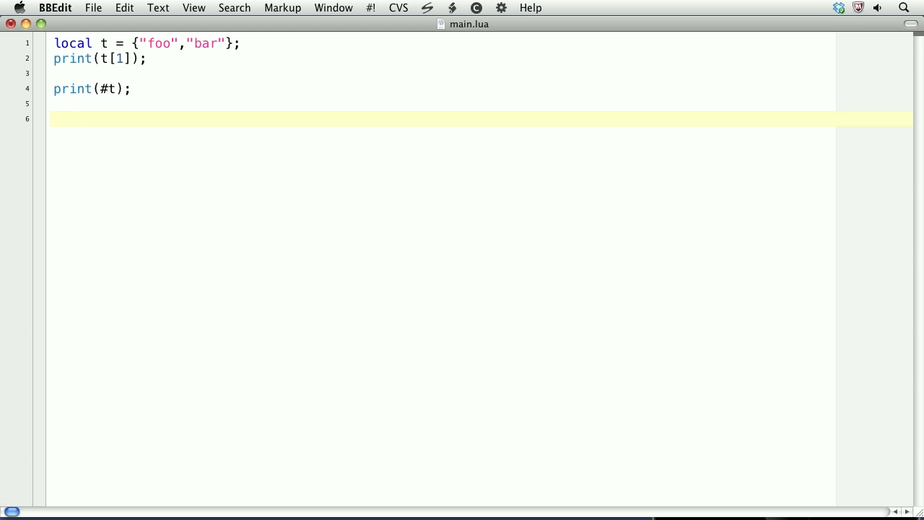
- Add print(tostring(t)); to output the table converted to a string
{"action": "type", "text": "tostri"}
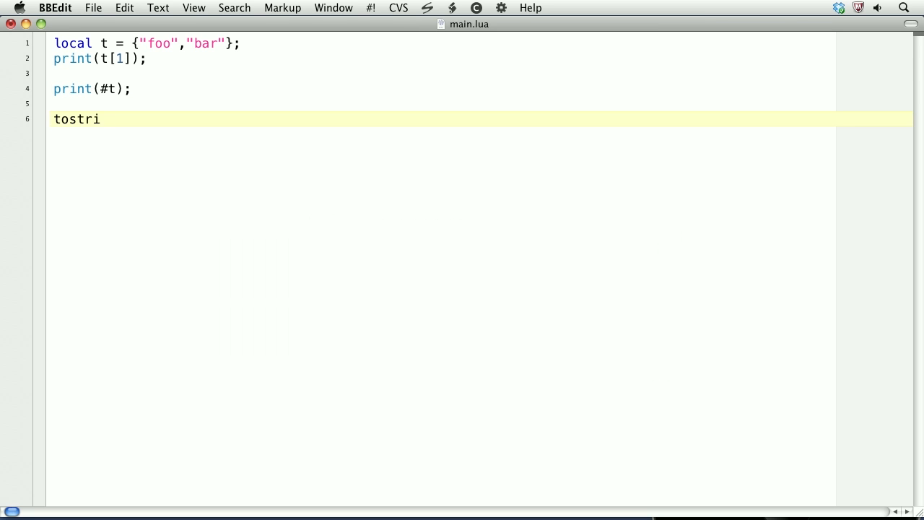
{"action": "type", "text": "ng("}
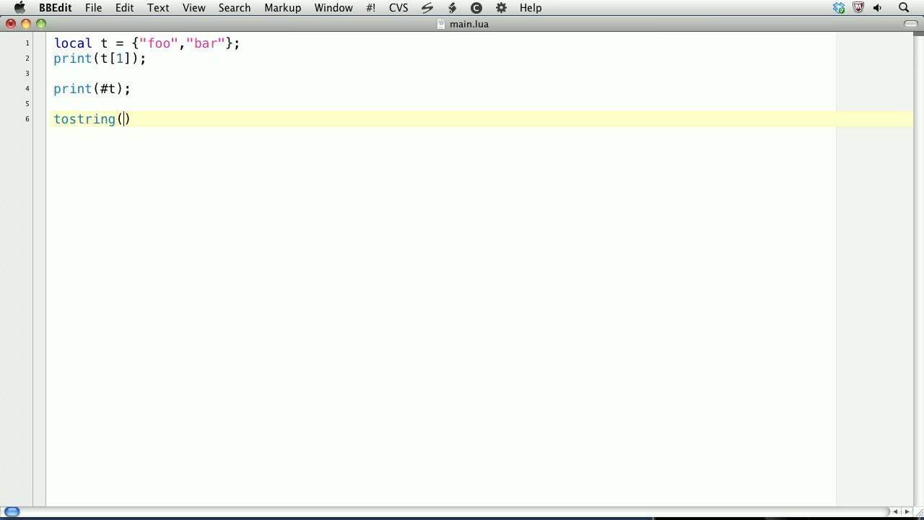
{"action": "type", "text": "t("}
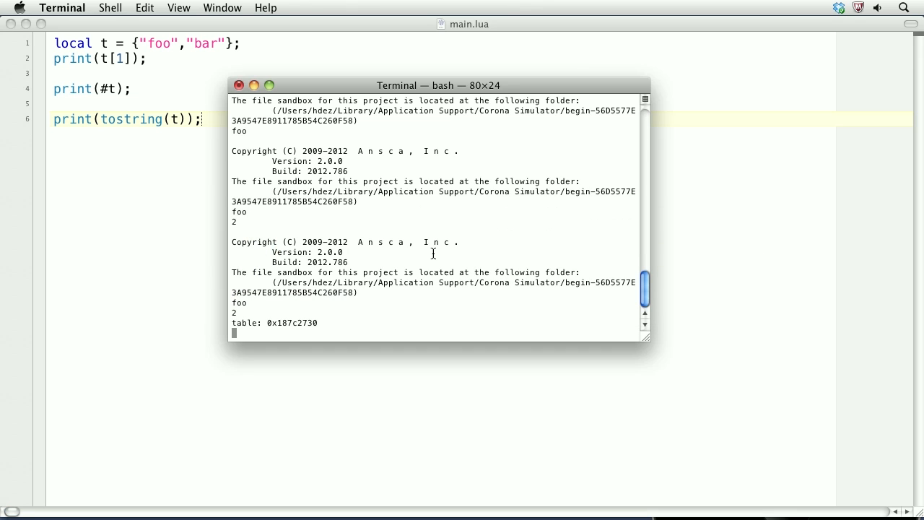
{"action": "mouse_move", "coordinate": [377, 293]}
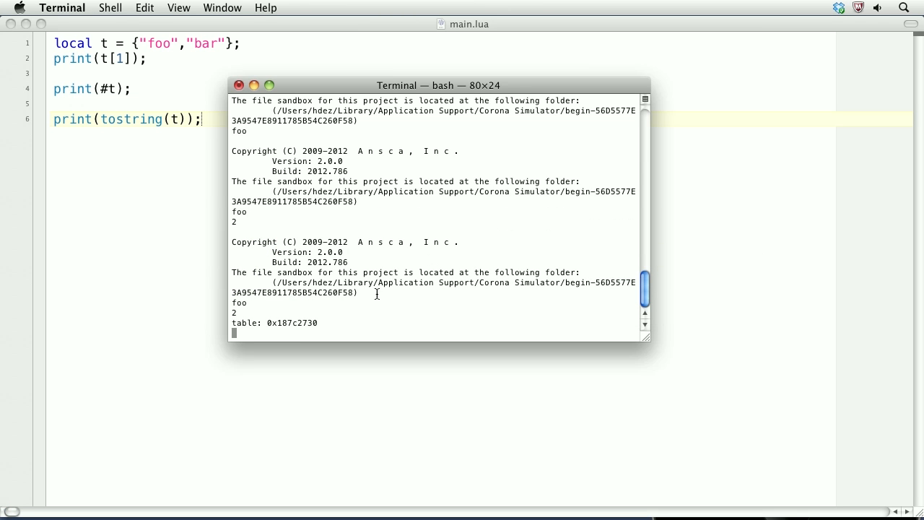
{"action": "mouse_move", "coordinate": [358, 292]}
{"action": "type", "text": "local has"}
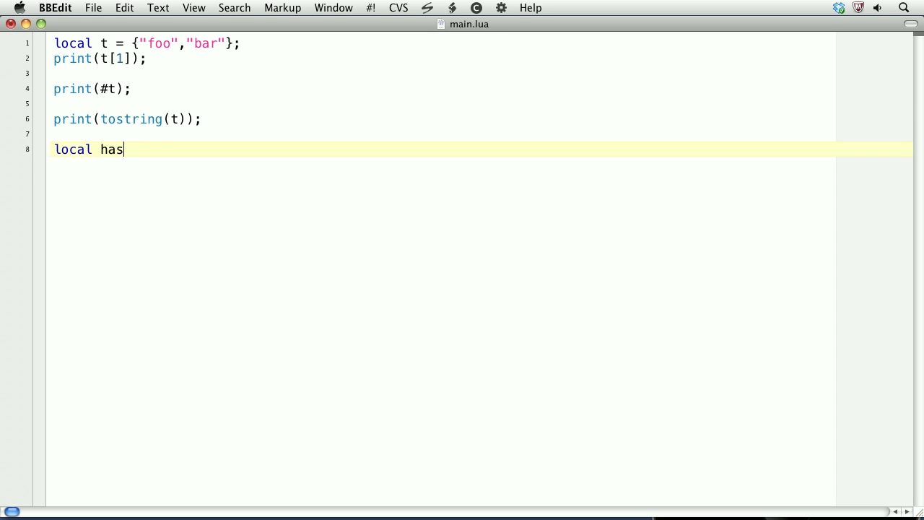
- Define local hash = { foo = "foo", bar = "bar" }; and begin the next local line
{"action": "type", "text": "h = {"}
{"action": "type", "text": "};"}
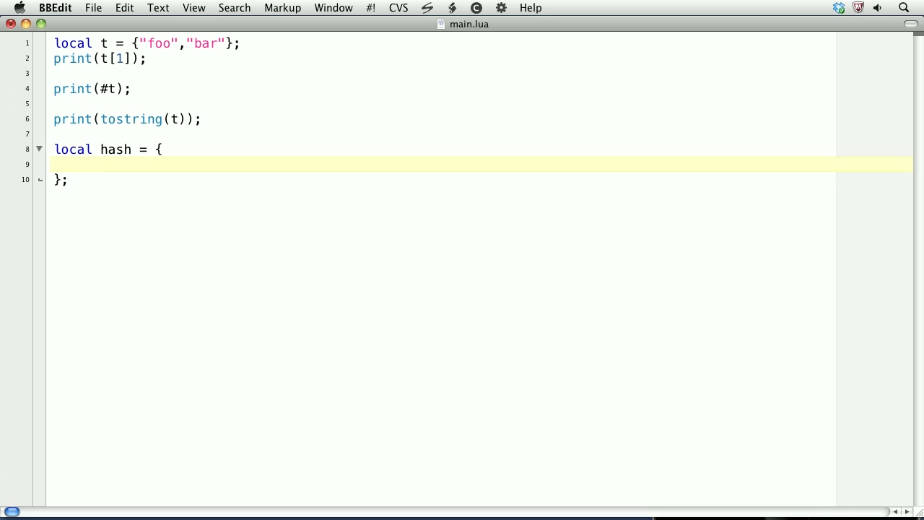
{"action": "type", "text": "foo ="}
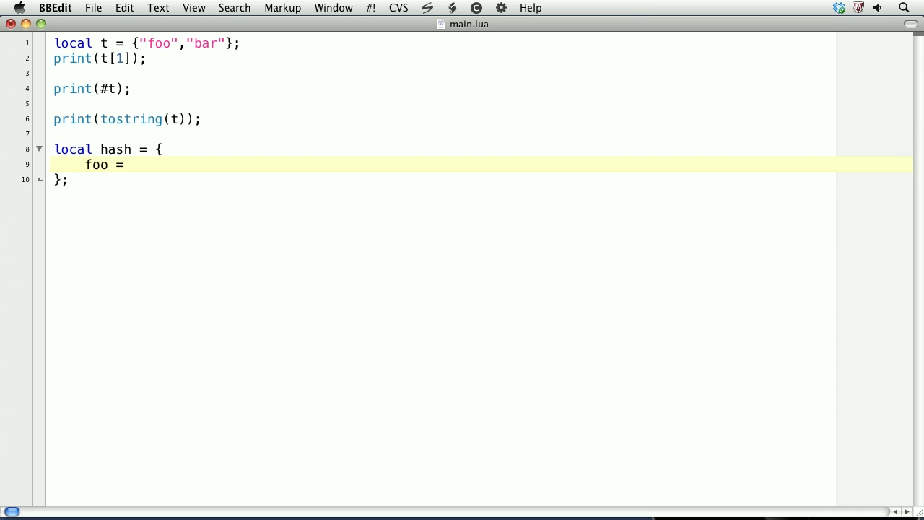
{"action": "type", "text": "\"f"}
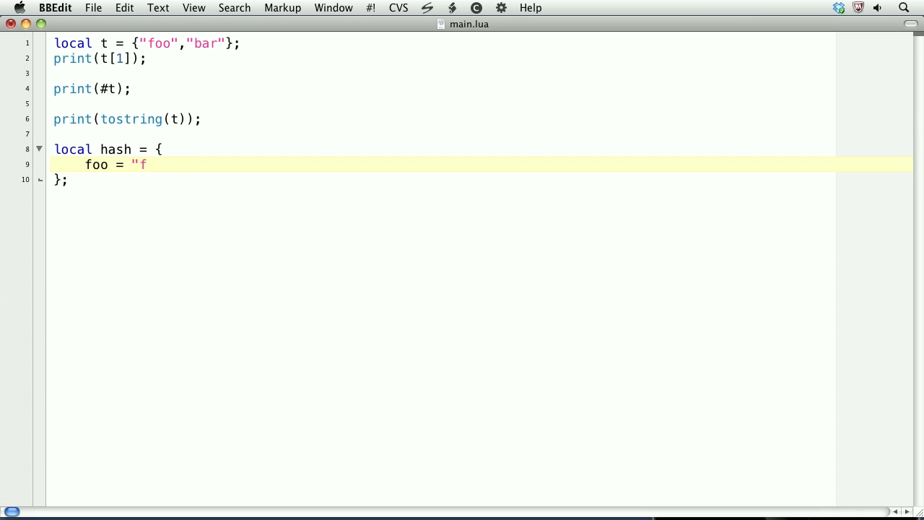
{"action": "type", "text": "oo\","}
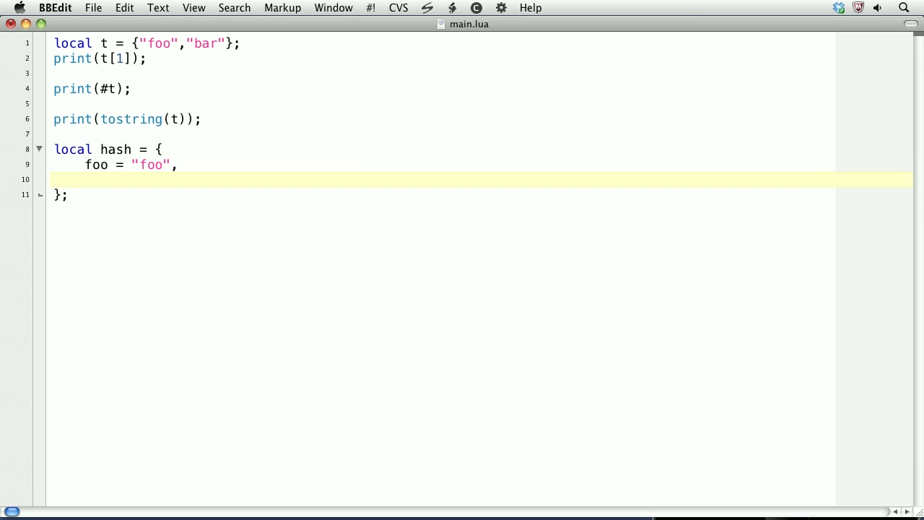
{"action": "type", "text": "bar = \"bar"}
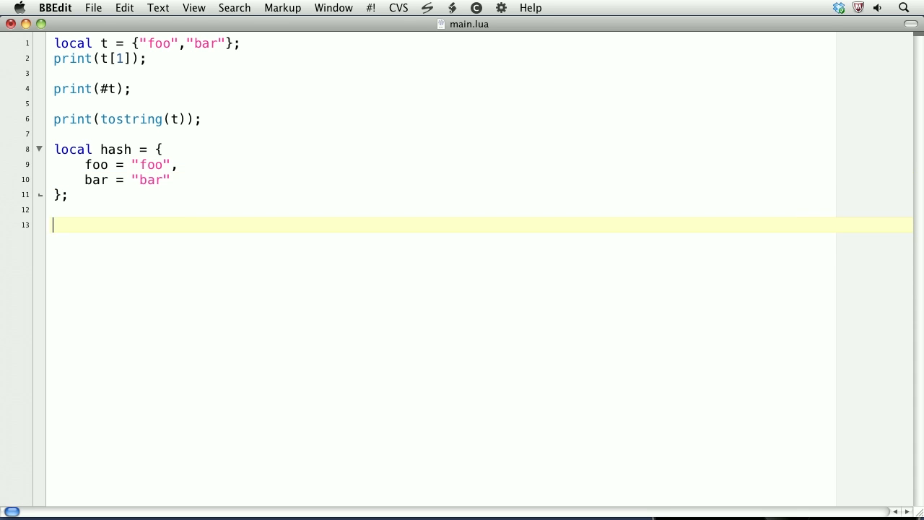
{"action": "type", "text": "local hash ="}
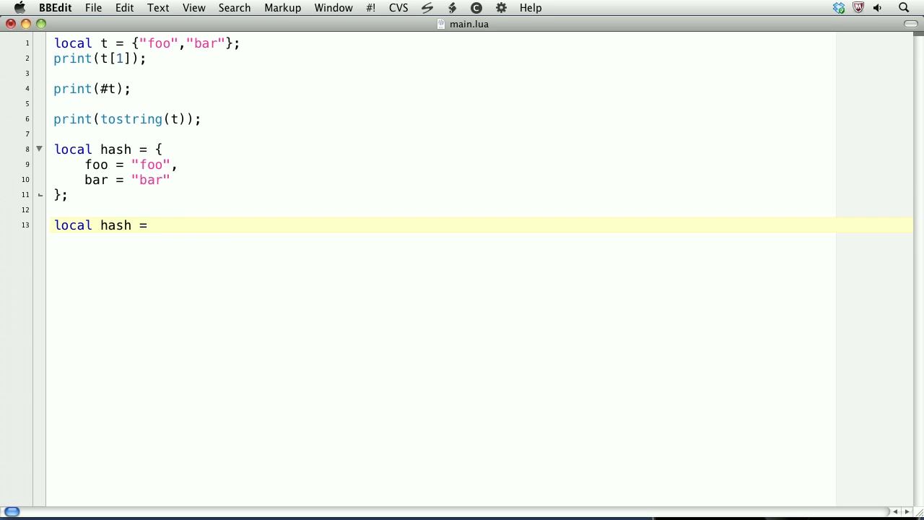
- Declare an empty local hash = {}; then assign hash.foo = "foo" and hash.bar = "bar" on separate lines
{"action": "type", "text": "{};"}
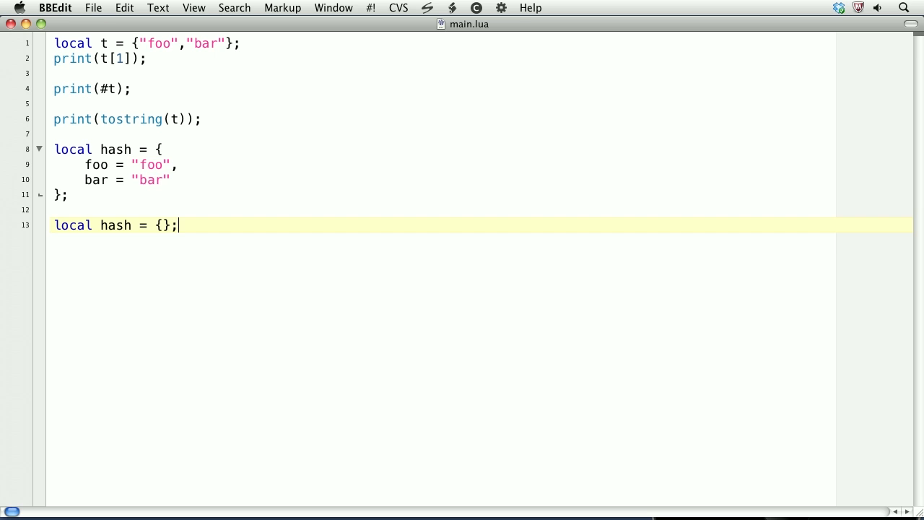
{"action": "key", "text": "Return"}
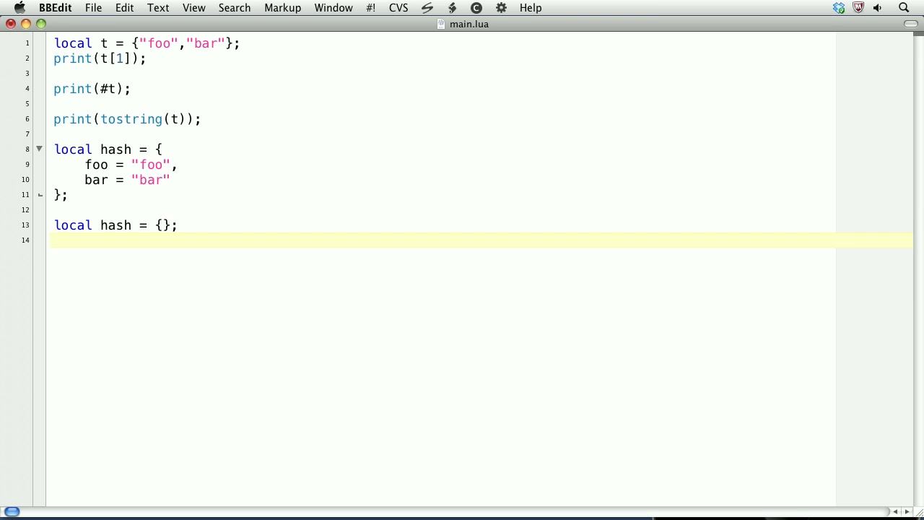
{"action": "type", "text": "hash.foo = \"foo\";"}
{"action": "type", "text": "hash.bar ="}
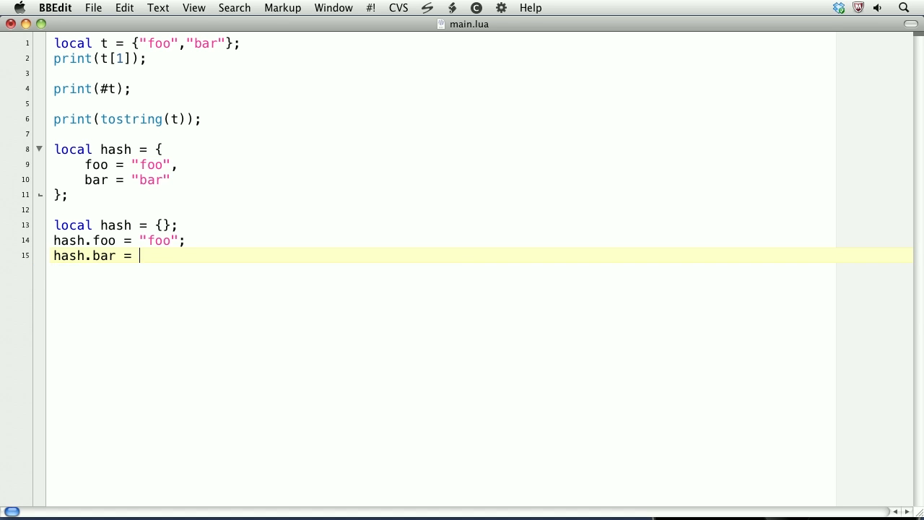
{"action": "type", "text": "\"bar\";"}
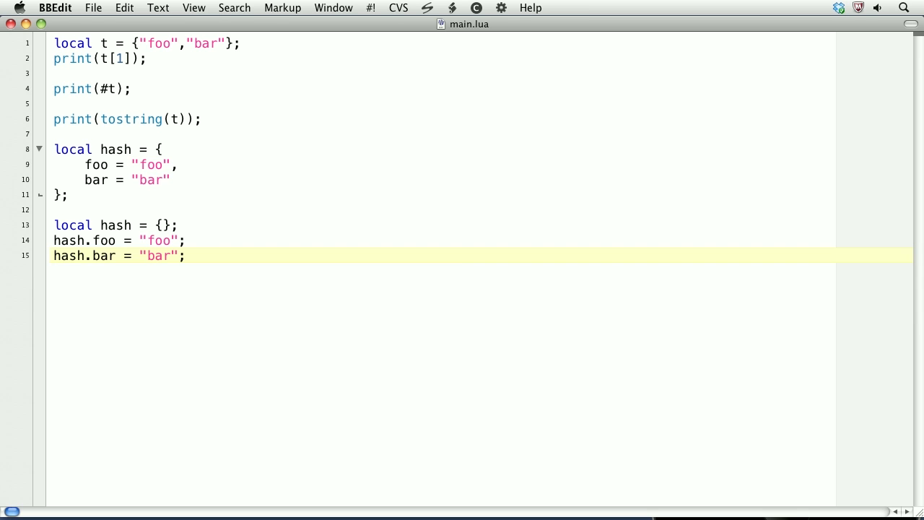
{"action": "key", "text": "Return"}
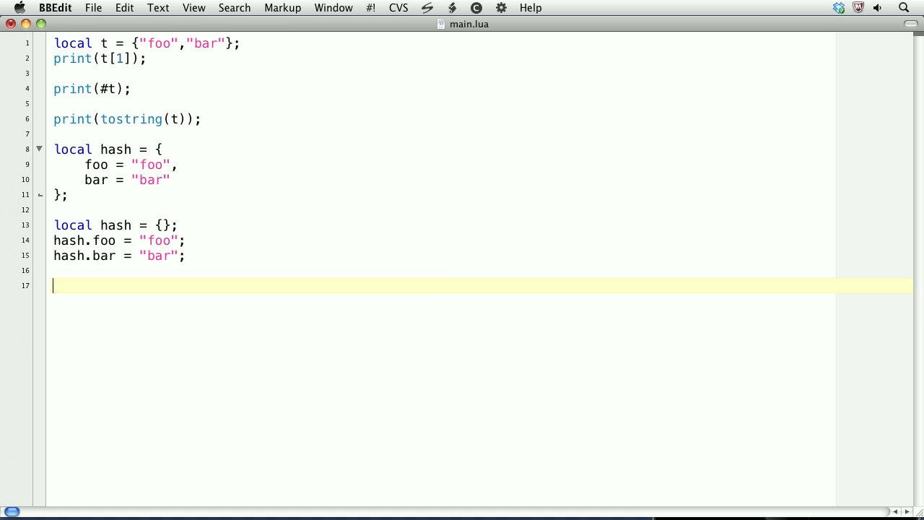
- Add print(hash["foo"]); reading the field with bracket-string access
{"action": "type", "text": "print()"}
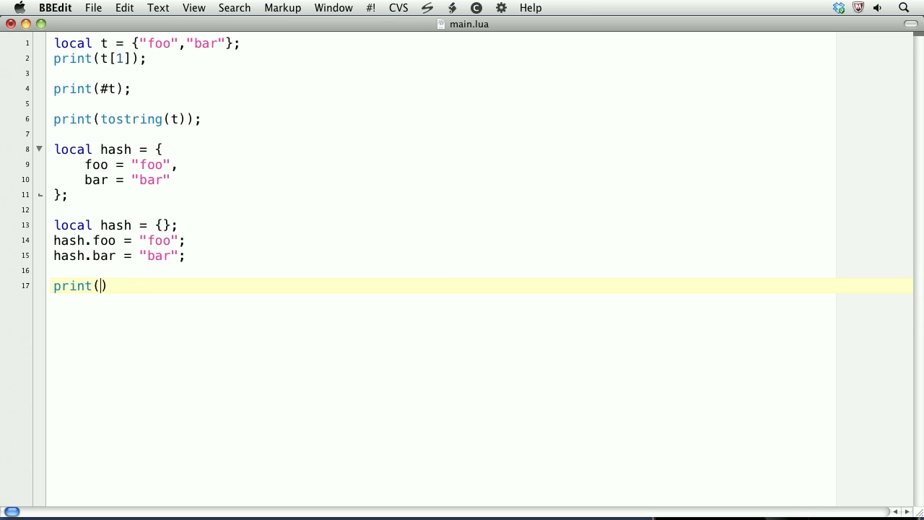
{"action": "type", "text": "hash[]"}
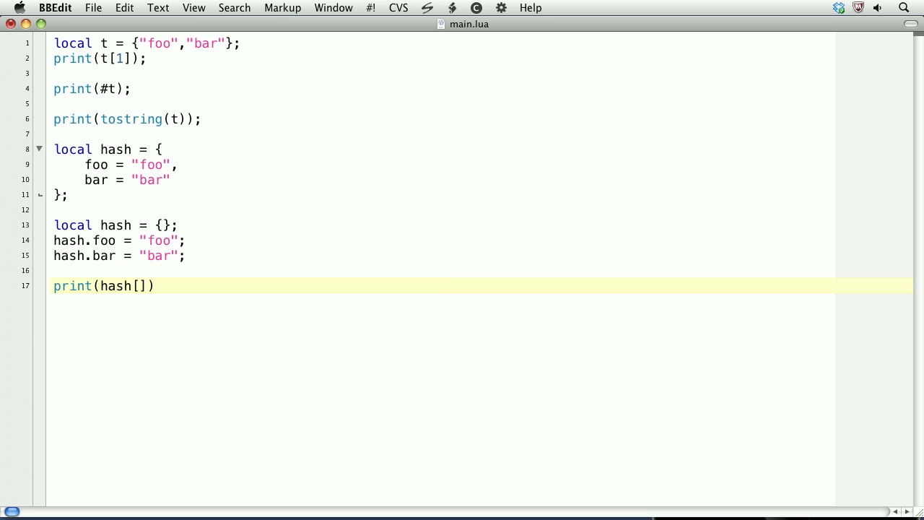
{"action": "type", "text": "\"foo"}
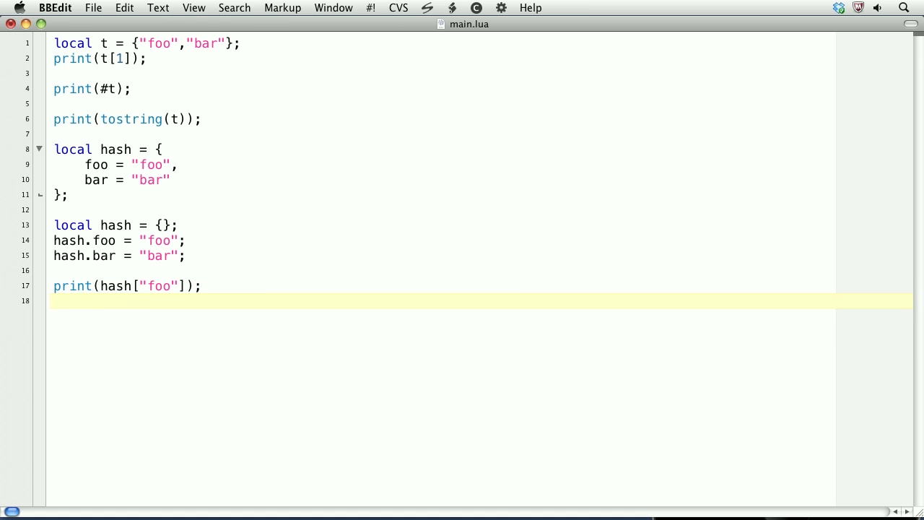
- Add print(hash.foo); reading the same field with dot access
{"action": "type", "text": "p"}
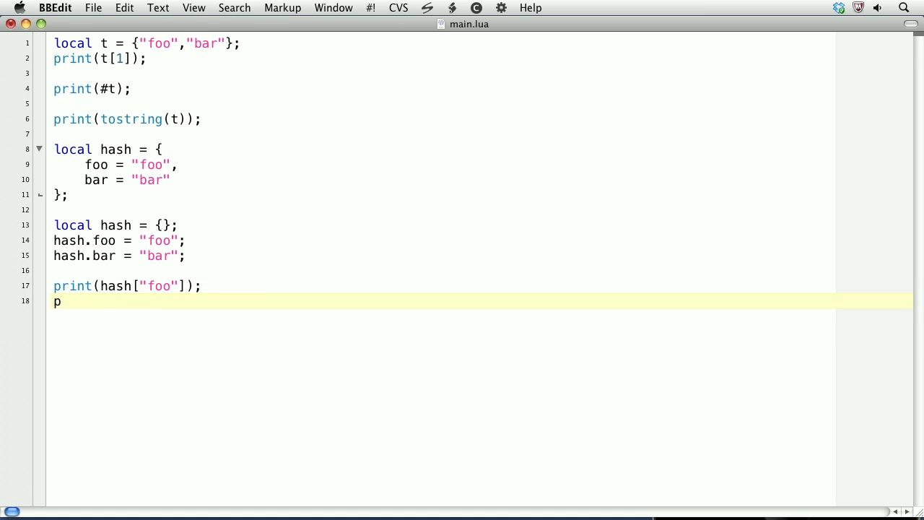
{"action": "type", "text": "rint(hash)"}
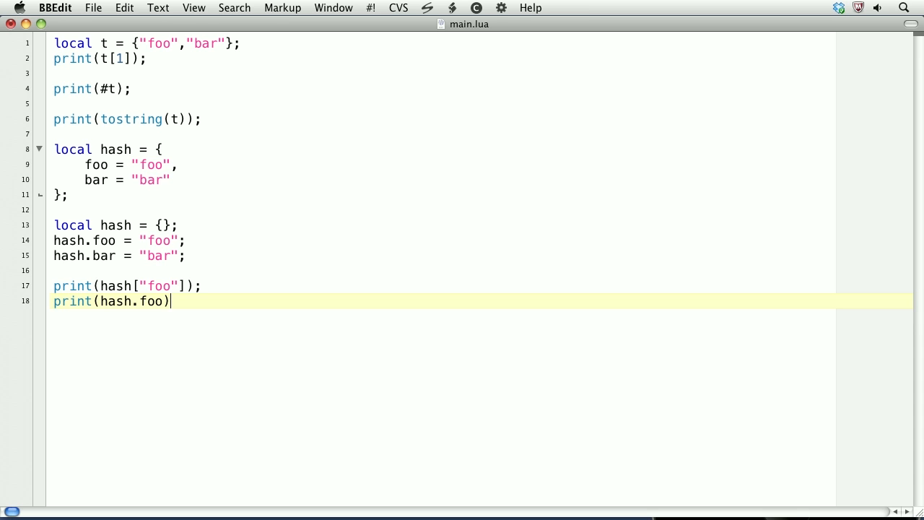
{"action": "type", "text": ";"}
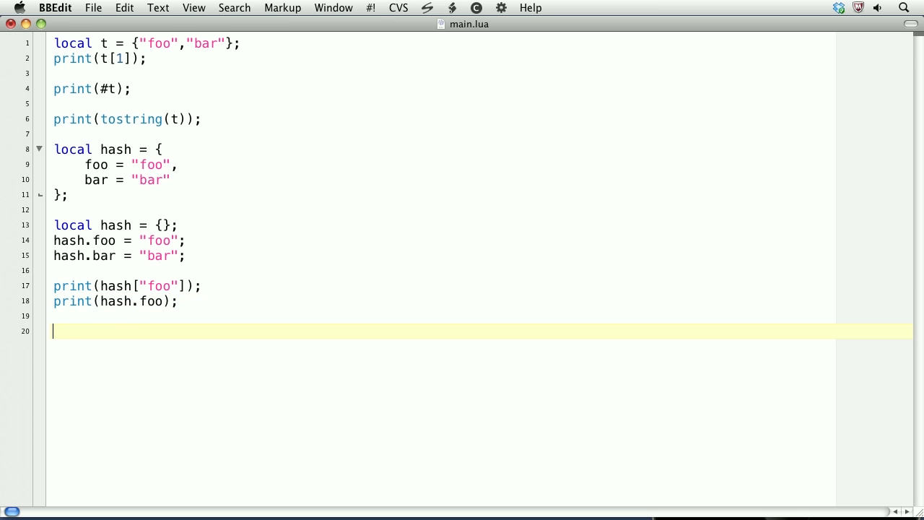
- Start nested table t with inner lists {"Foo","Bar"} and {"Hello","there","everyone"}
{"action": "type", "text": "local t ="}
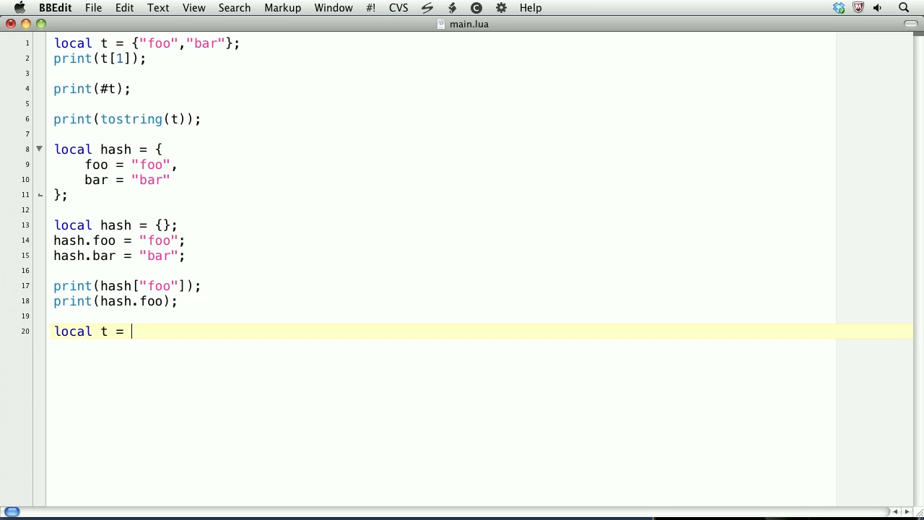
{"action": "type", "text": "{"}
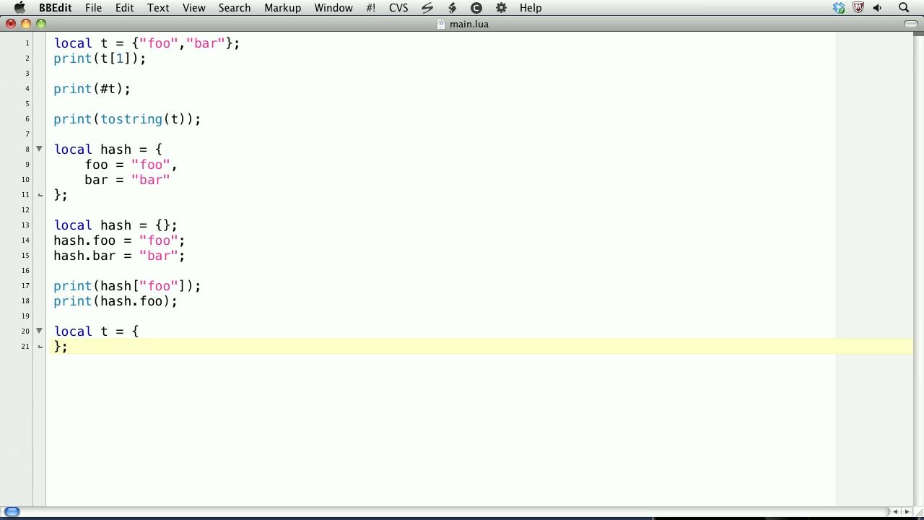
{"action": "key", "text": "Return"}
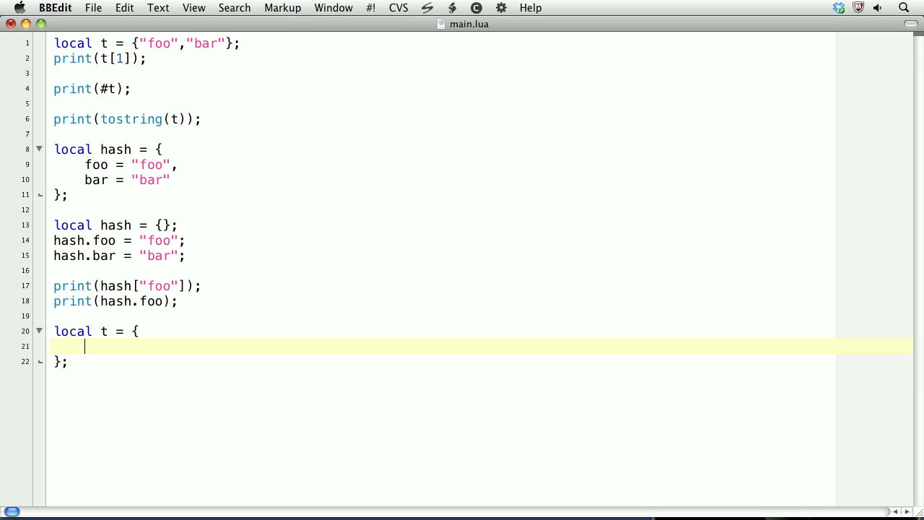
{"action": "type", "text": "{}"}
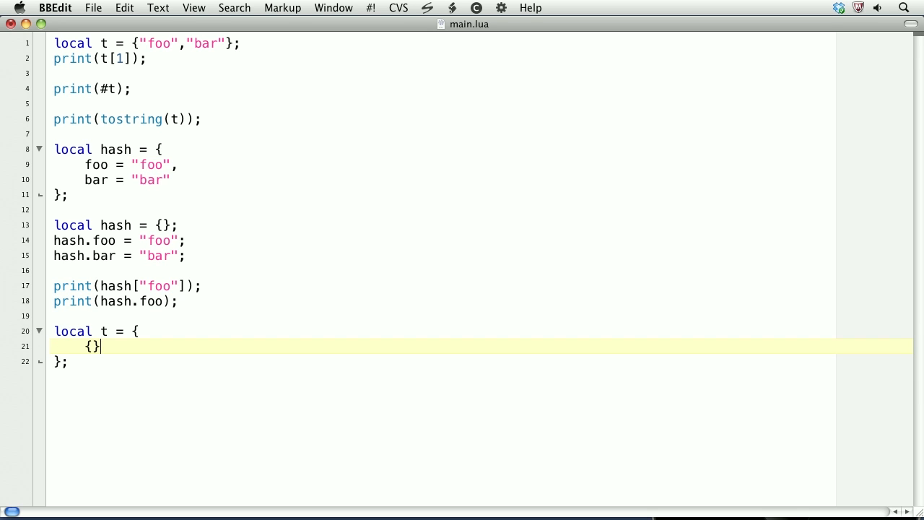
{"action": "type", "text": "\"Foo"}
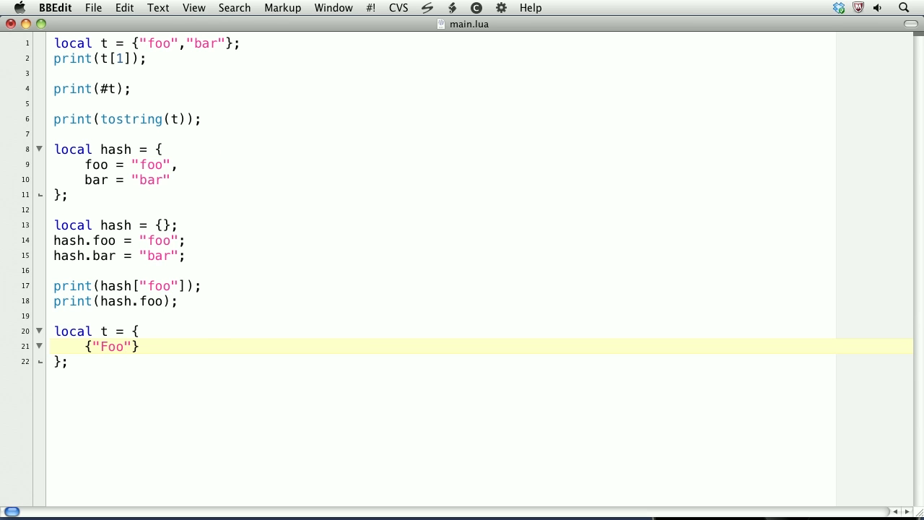
{"action": "type", "text": ",\"Bar\""}
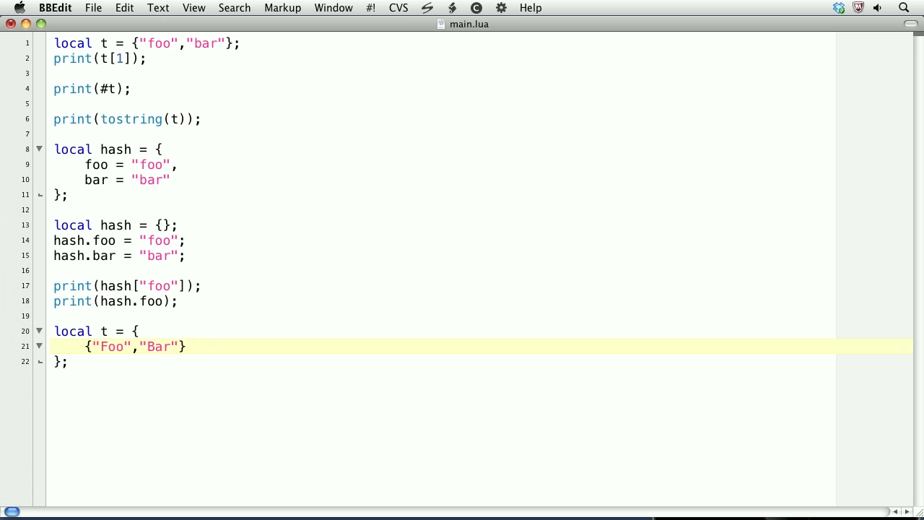
{"action": "type", "text": ","}
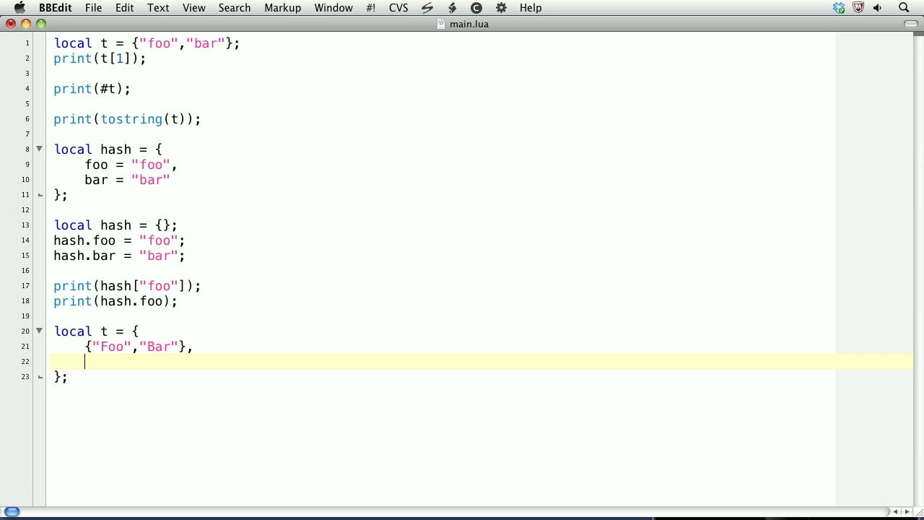
{"action": "type", "text": "{}"}
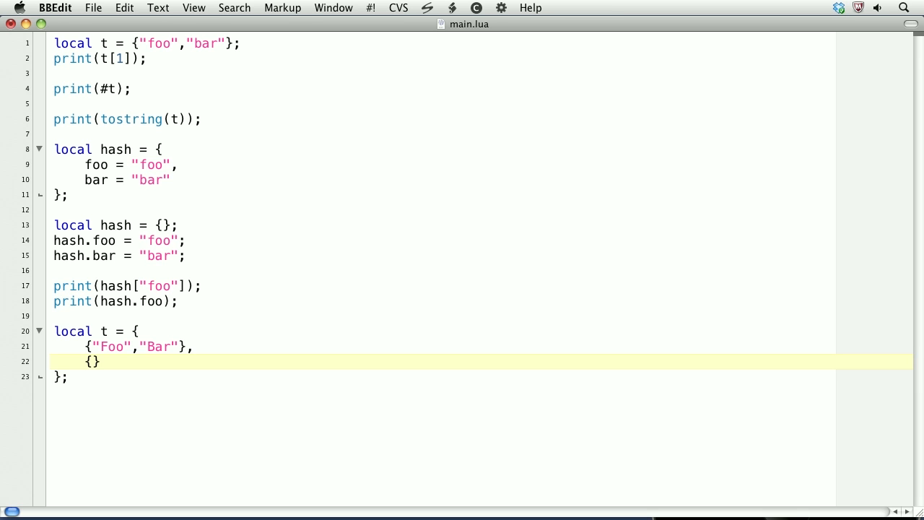
{"action": "type", "text": "\"Hello\",\"there\","}
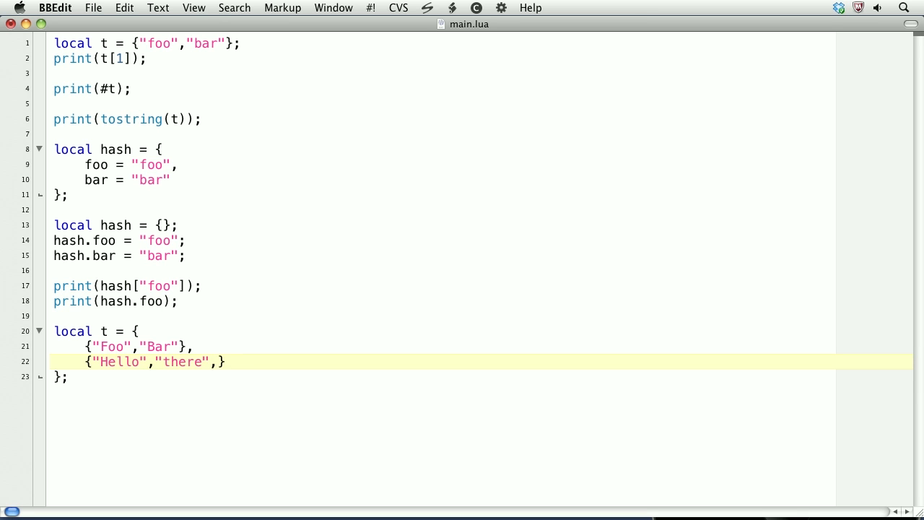
{"action": "type", "text": "everyone\""}
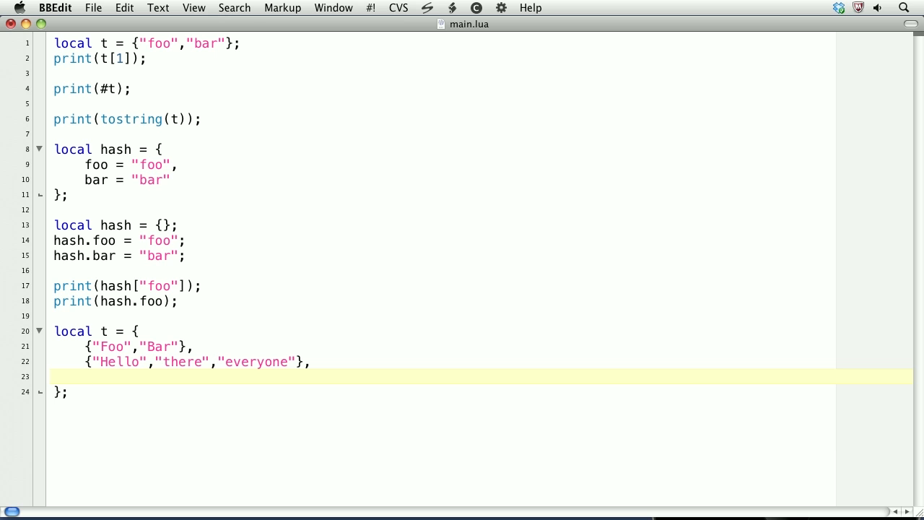
- Add the foo sub-table with bar = "nested barness!" and vintage = 75, closing table t
{"action": "type", "text": "f"}
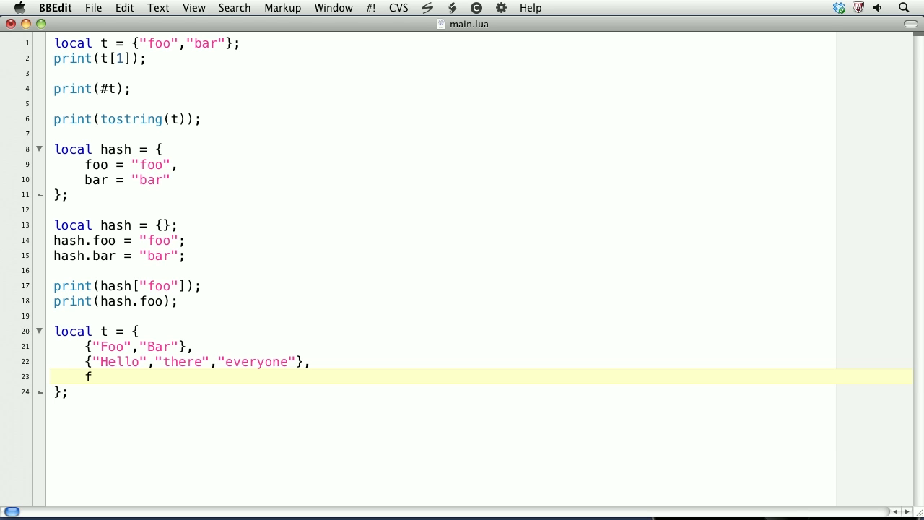
{"action": "type", "text": "oo = {"}
{"action": "type", "text": "}"}
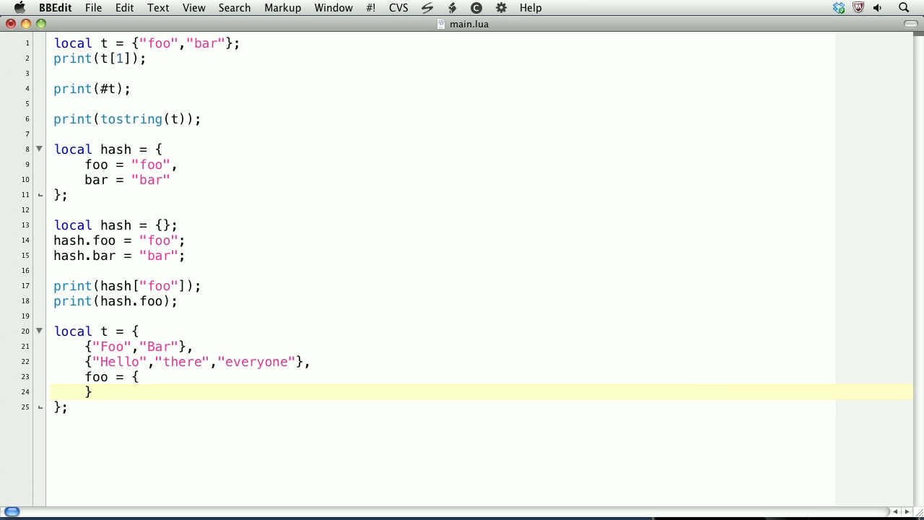
{"action": "key", "text": "Return"}
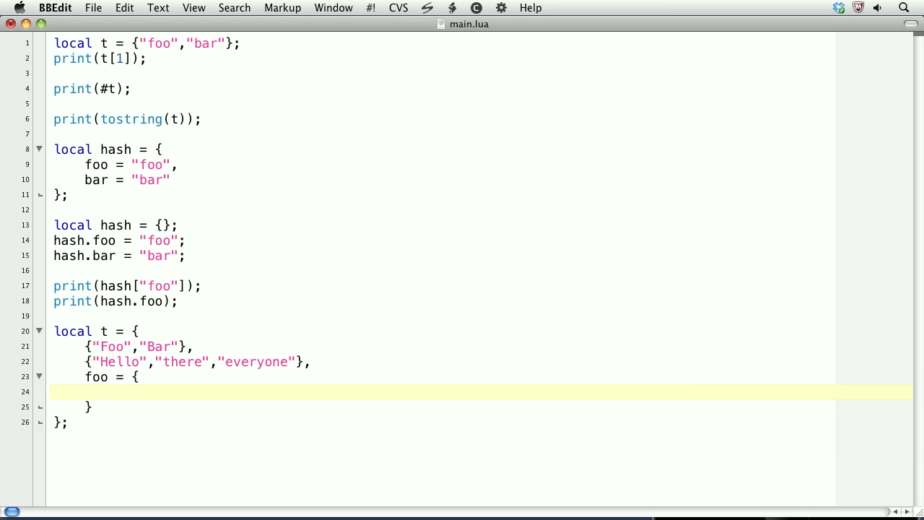
{"action": "type", "text": "bar"}
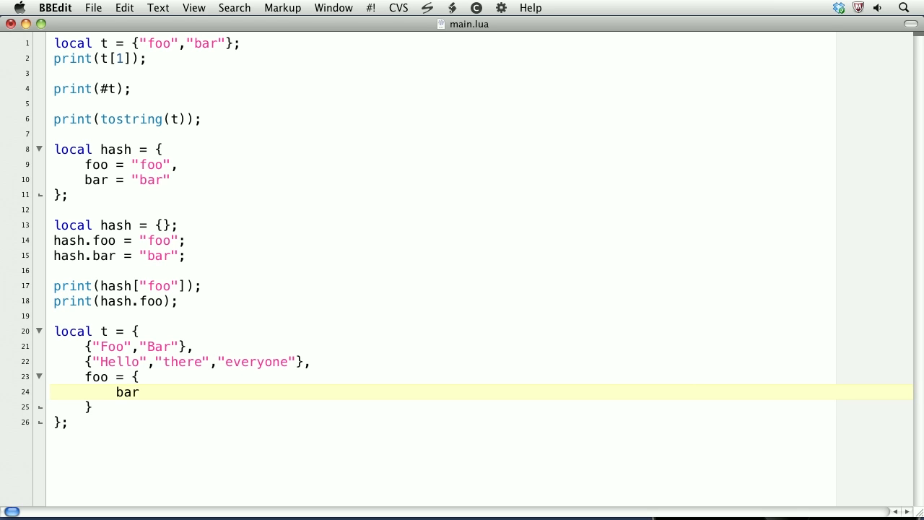
{"action": "type", "text": "\" =\""}
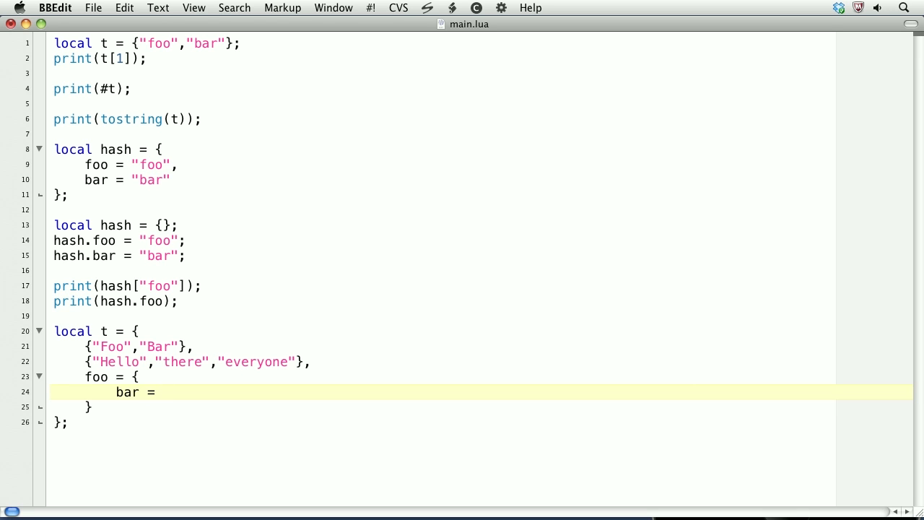
{"action": "type", "text": "\"nested"}
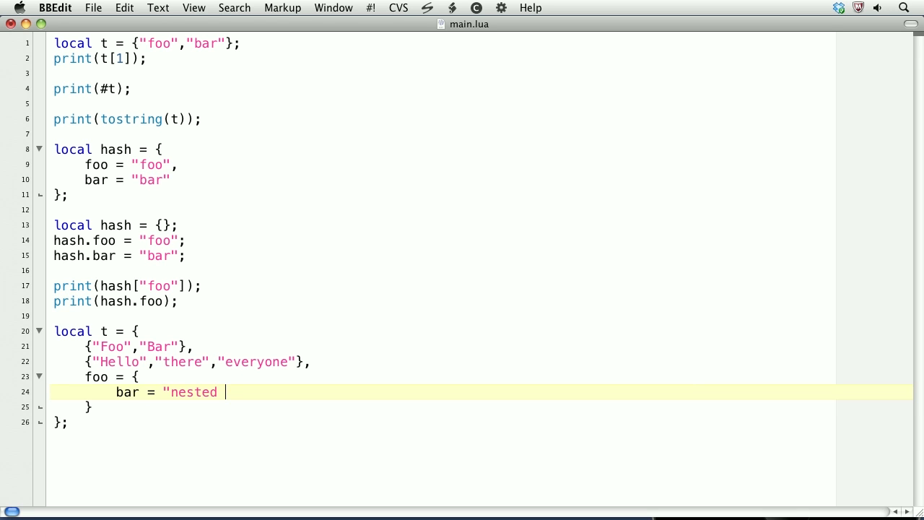
{"action": "type", "text": "barness!\","}
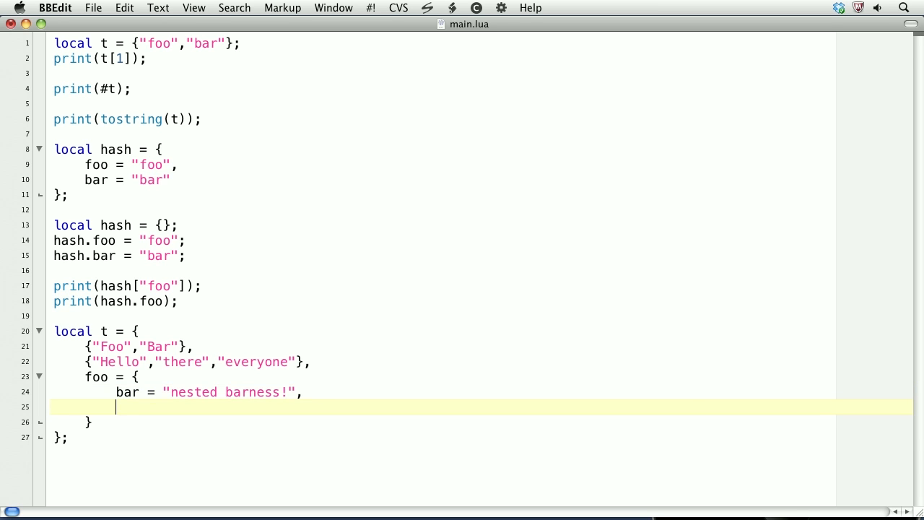
{"action": "type", "text": "vintage"}
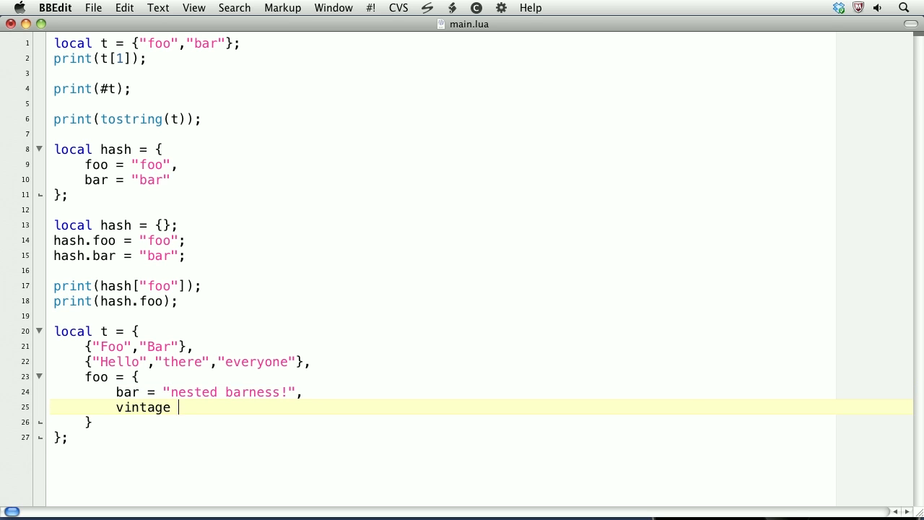
{"action": "type", "text": "= 75"}
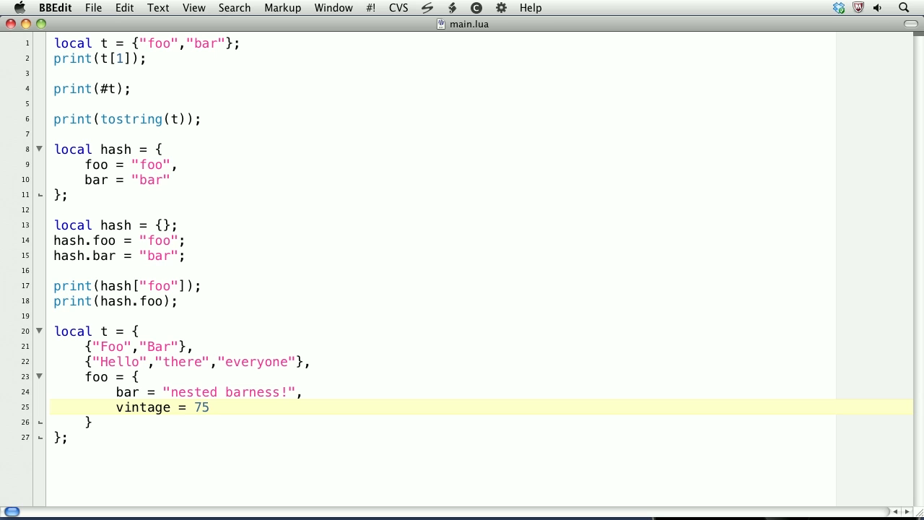
{"action": "left_click", "coordinate": [208, 407]}
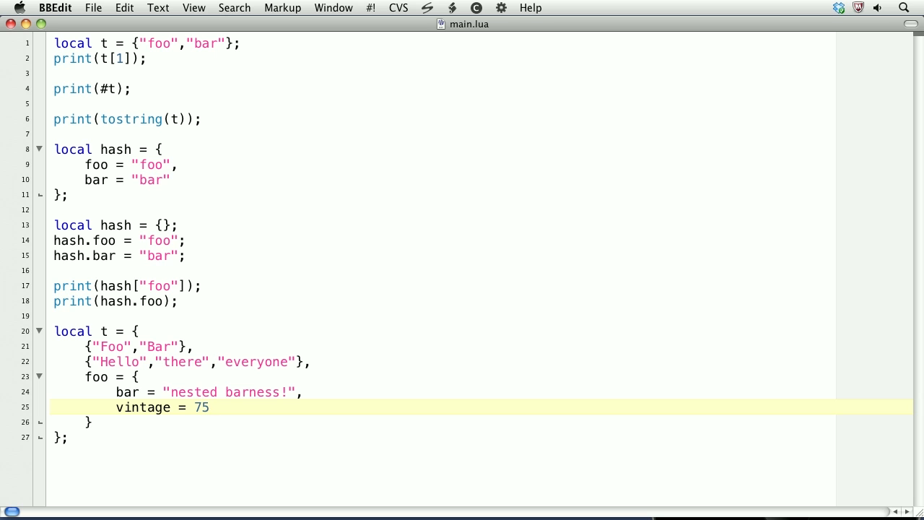
{"action": "left_click", "coordinate": [208, 407]}
{"action": "type", "text": "print()"}
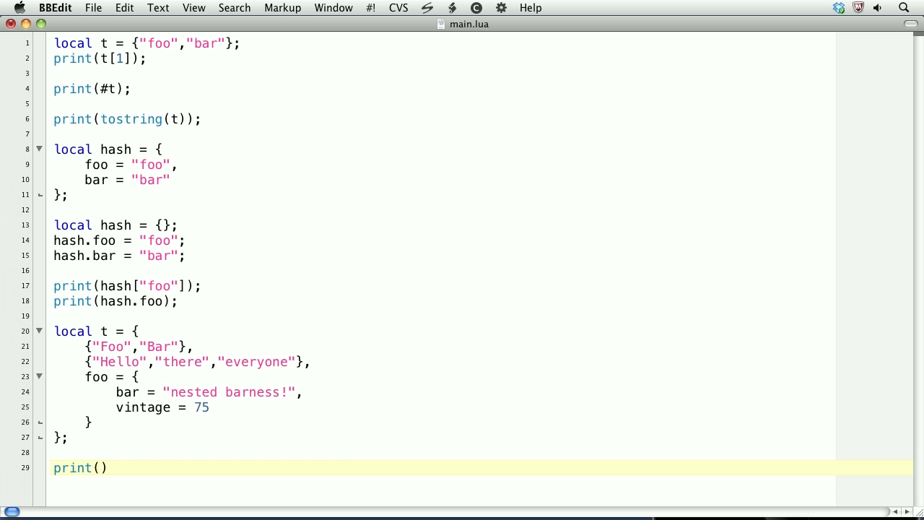
- Add print(t[1][2]); outputting the second item of the first inner list
{"action": "double_click", "coordinate": [157, 347]}
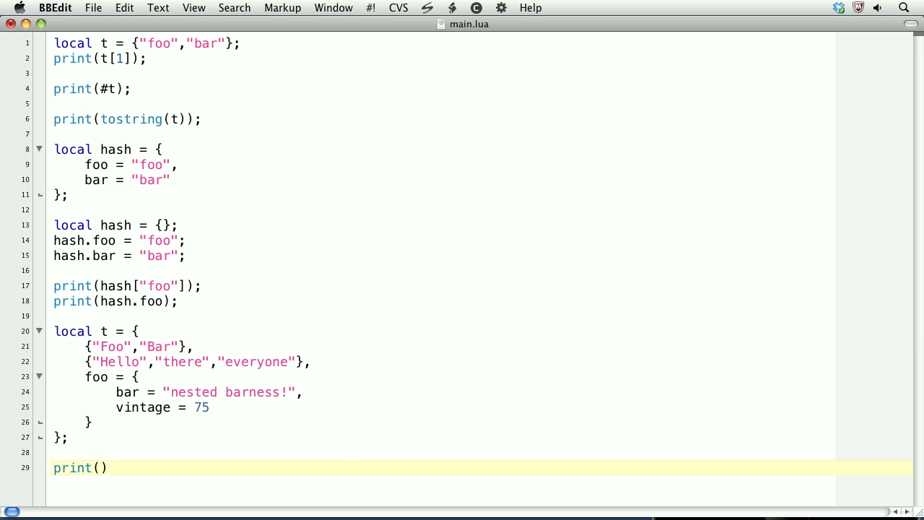
{"action": "type", "text": "t[1]"}
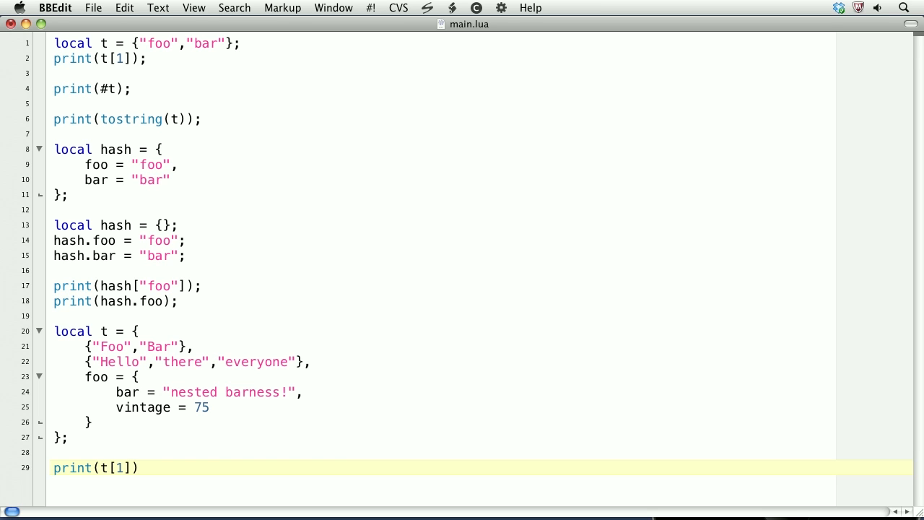
{"action": "type", "text": "[2]"}
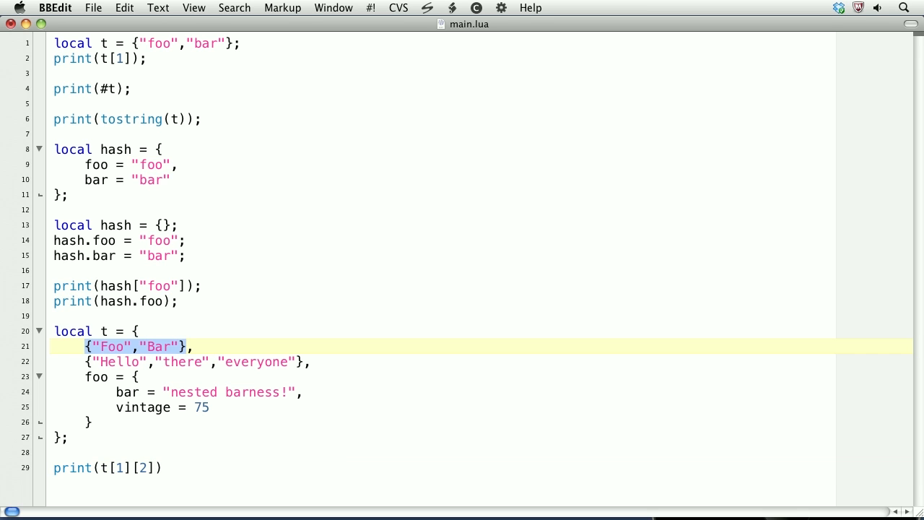
{"action": "left_click", "coordinate": [130, 346]}
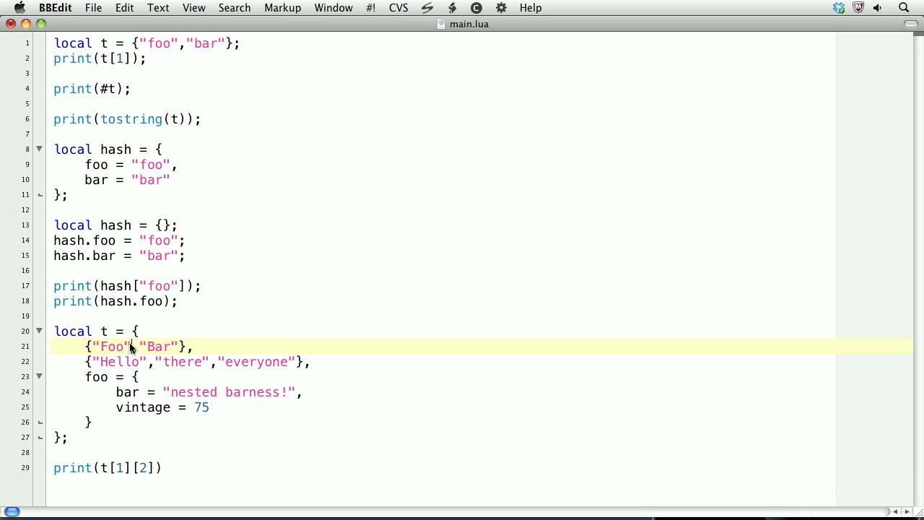
{"action": "double_click", "coordinate": [160, 346]}
{"action": "type", "text": ";"}
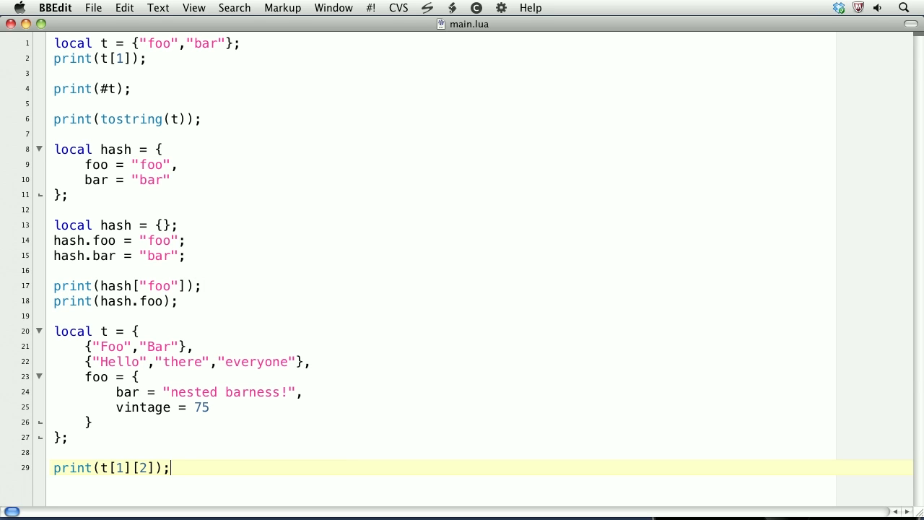
- Add print(t[2][2] .. ", " ..t[2][3]); joining two words of the second inner list
{"action": "type", "text": "print"}
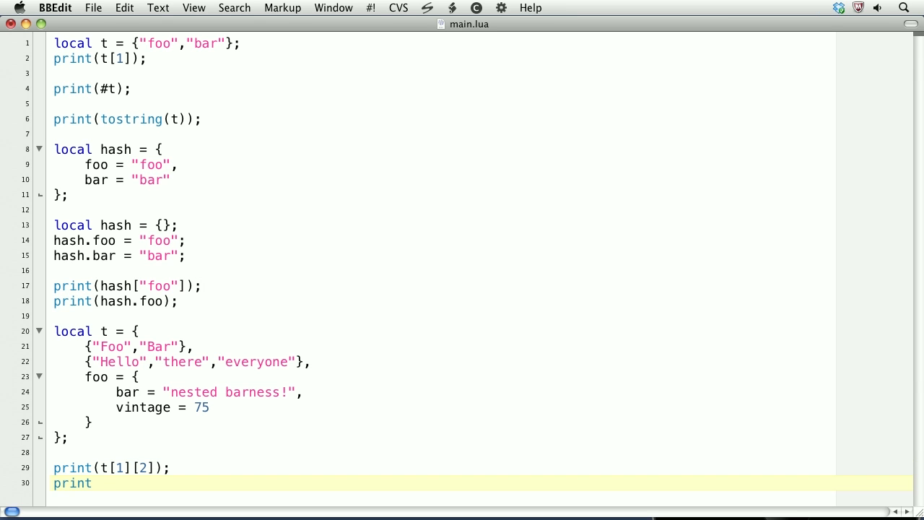
{"action": "type", "text": "()"}
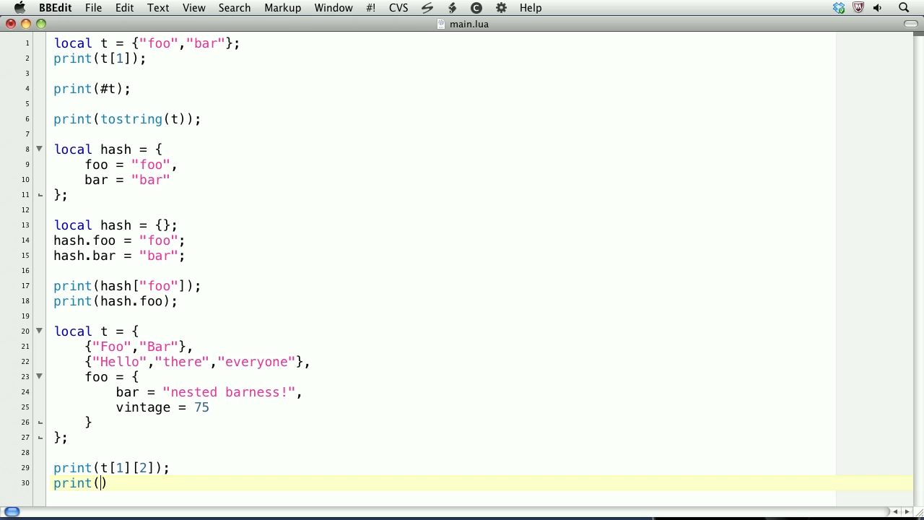
{"action": "type", "text": "t[2]"}
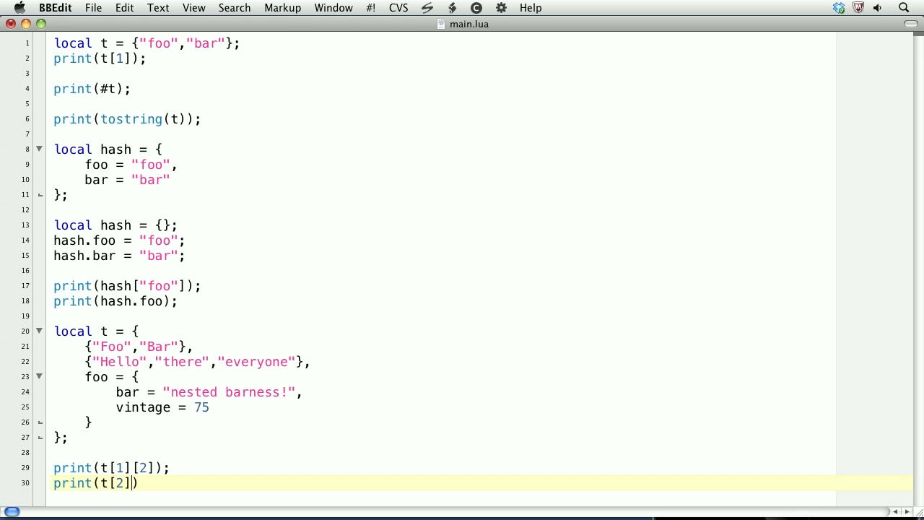
{"action": "type", "text": "["}
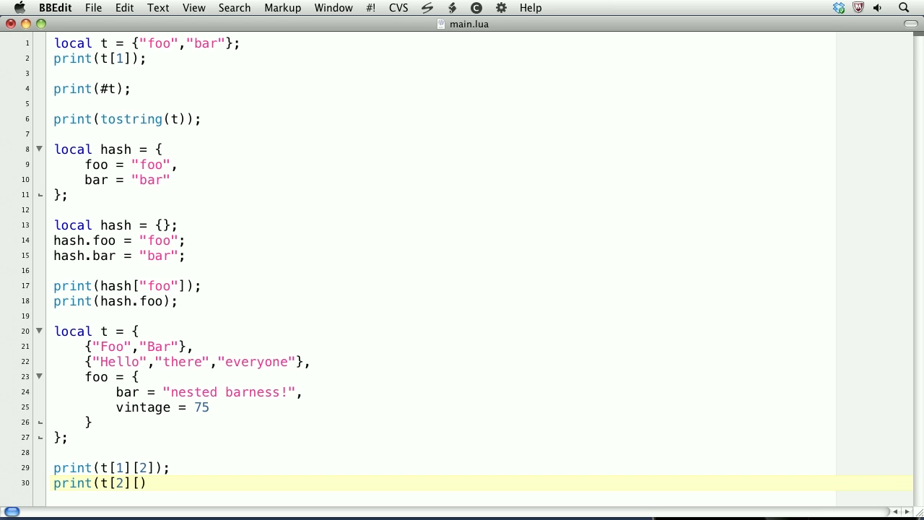
{"action": "type", "text": "[2] .."}
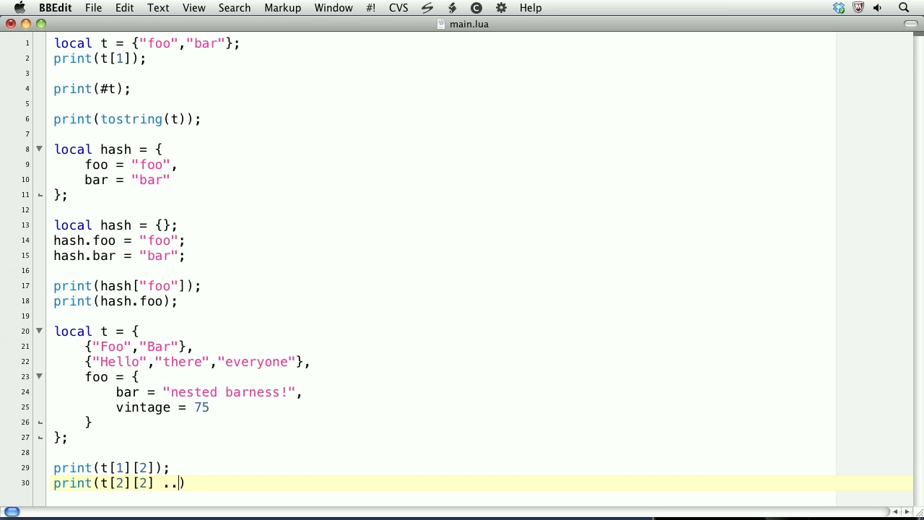
{"action": "type", "text": "\", \" .."}
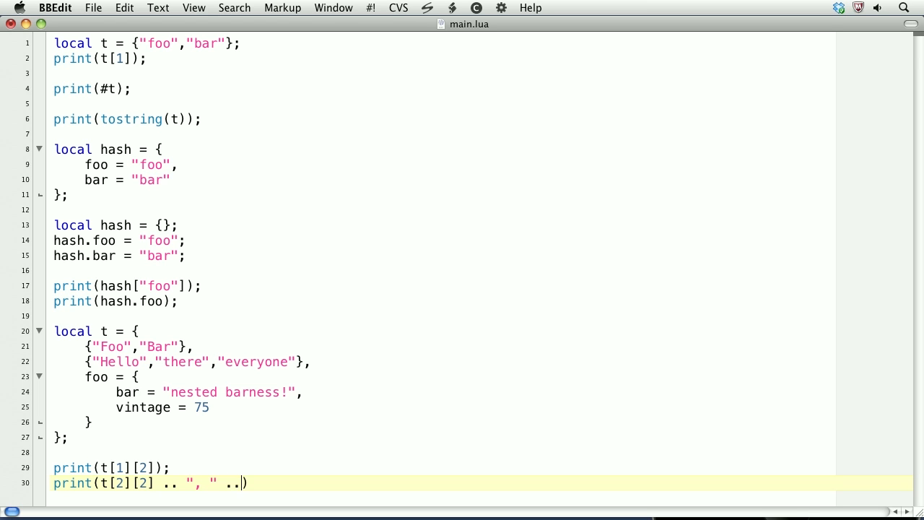
{"action": "type", "text": "t"}
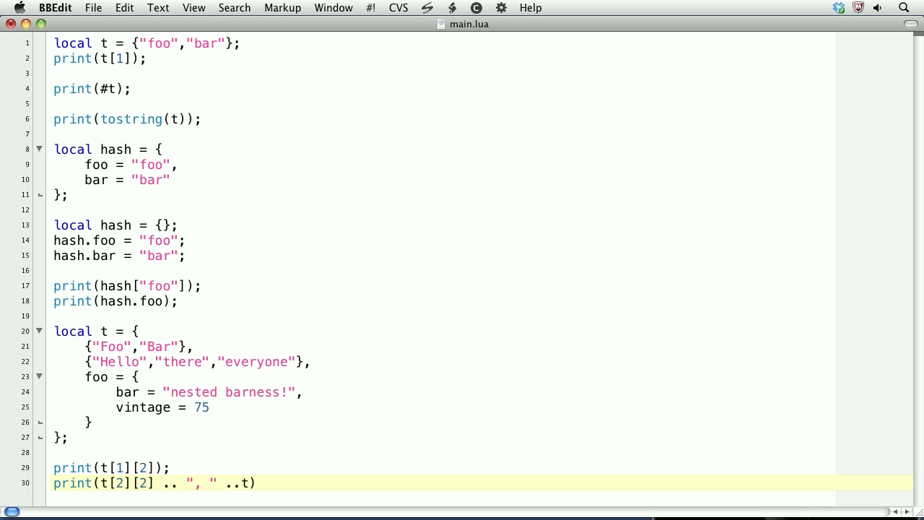
{"action": "type", "text": "[2][3]"}
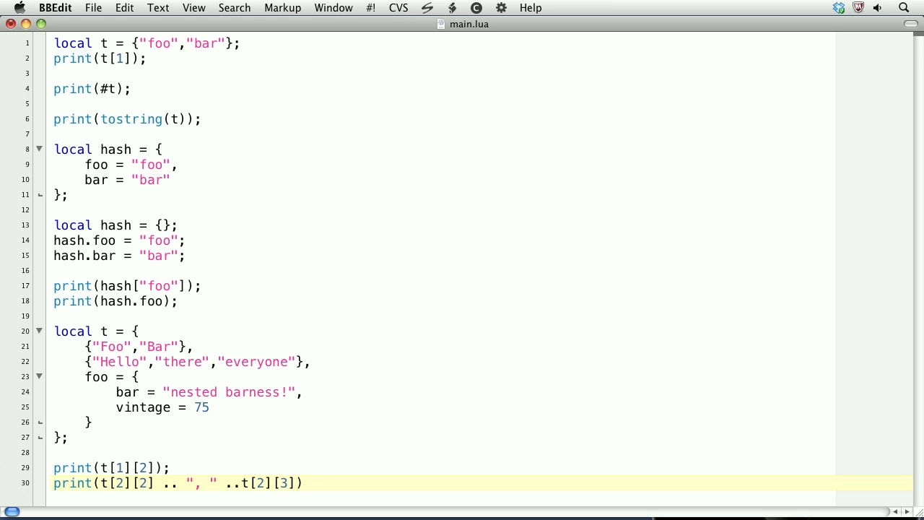
{"action": "type", "text": ";"}
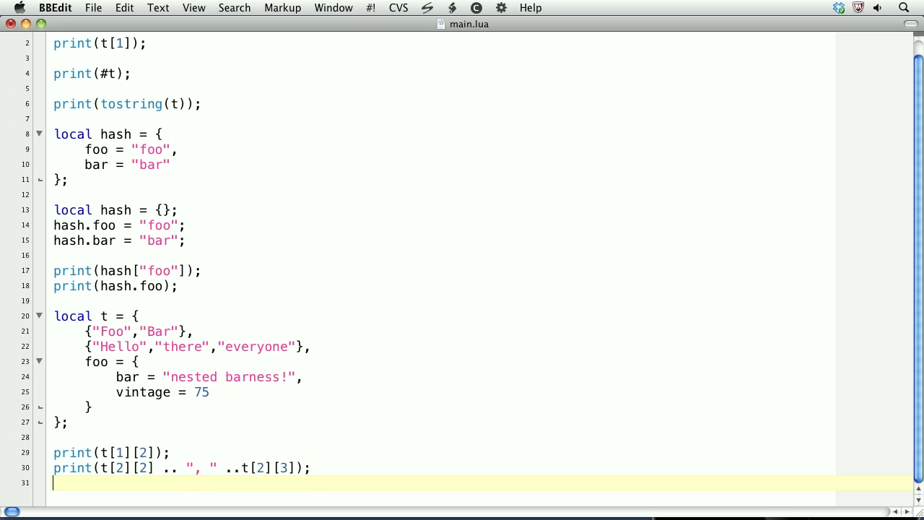
- Write print(t.foo.vintage) on line 31 to output the nested foo table's vintage value
{"action": "type", "text": "print(t"}
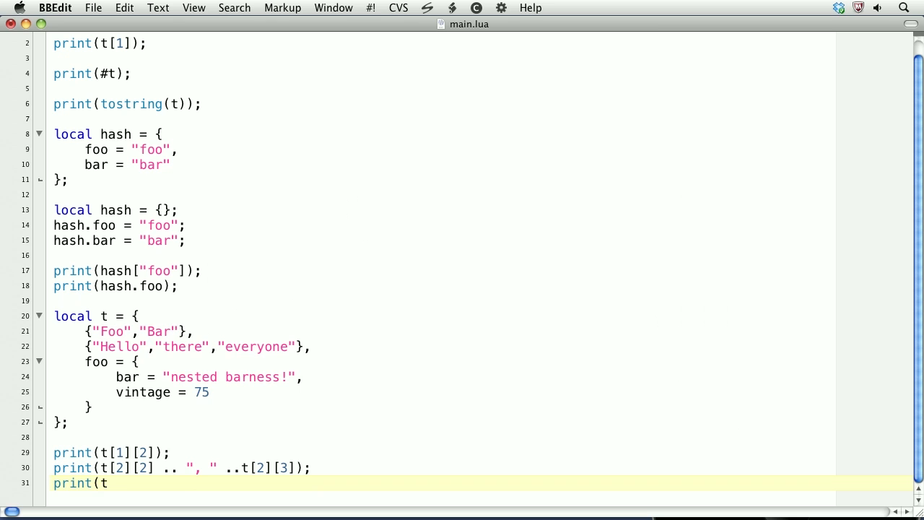
{"action": "type", "text": ".foo"}
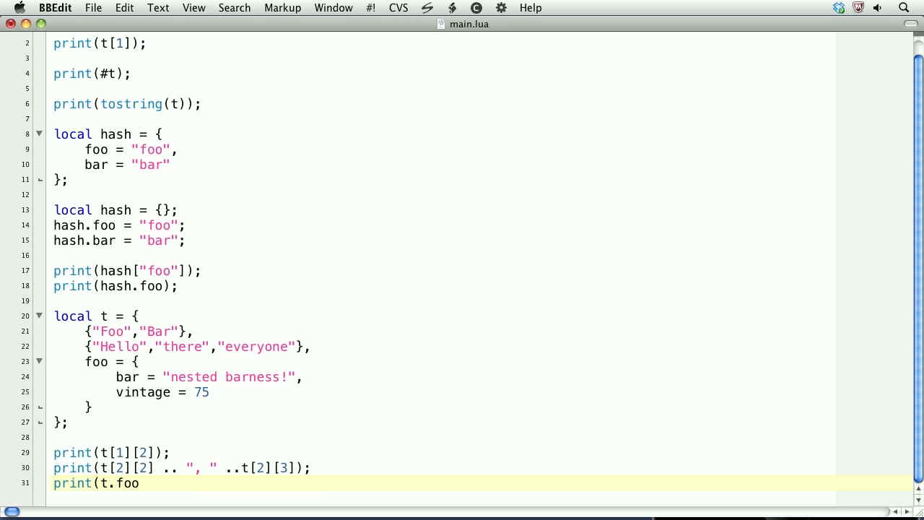
{"action": "type", "text": "."}
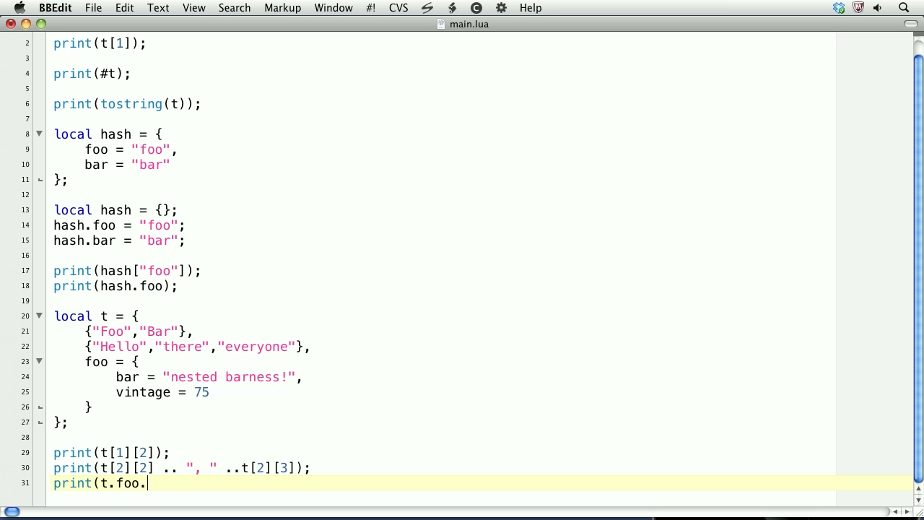
{"action": "type", "text": "vintage);"}
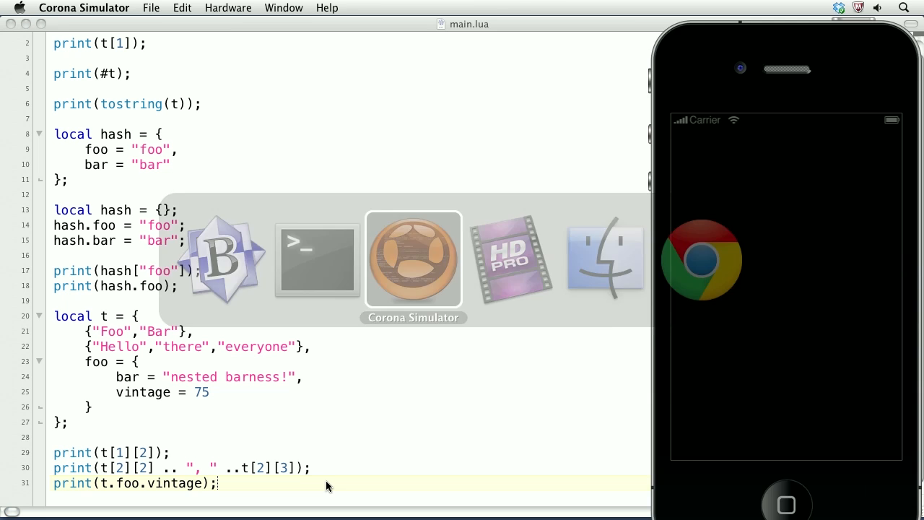
- Switch to Terminal and read the output ending in the ')' expected near '.1' error
{"action": "left_click", "coordinate": [316, 260]}
{"action": "type", "text": "print(t.1);"}
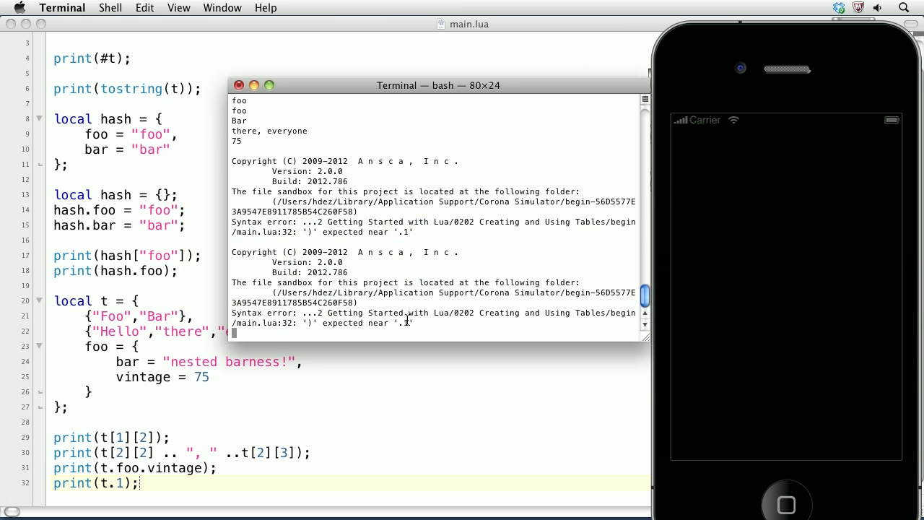
{"action": "mouse_move", "coordinate": [308, 323]}
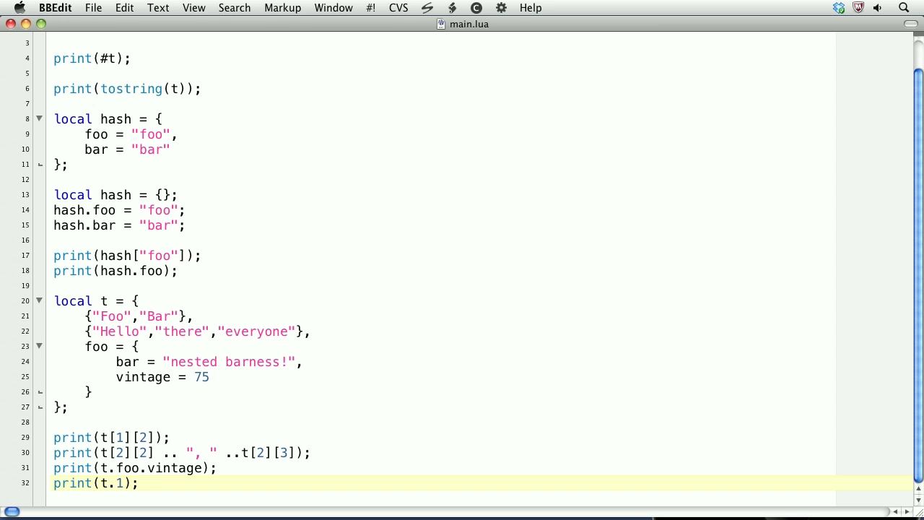
- Replace the faulty print(t.1); line with print(#t.foo); to print the foo table's length
{"action": "triple_click", "coordinate": [94, 483]}
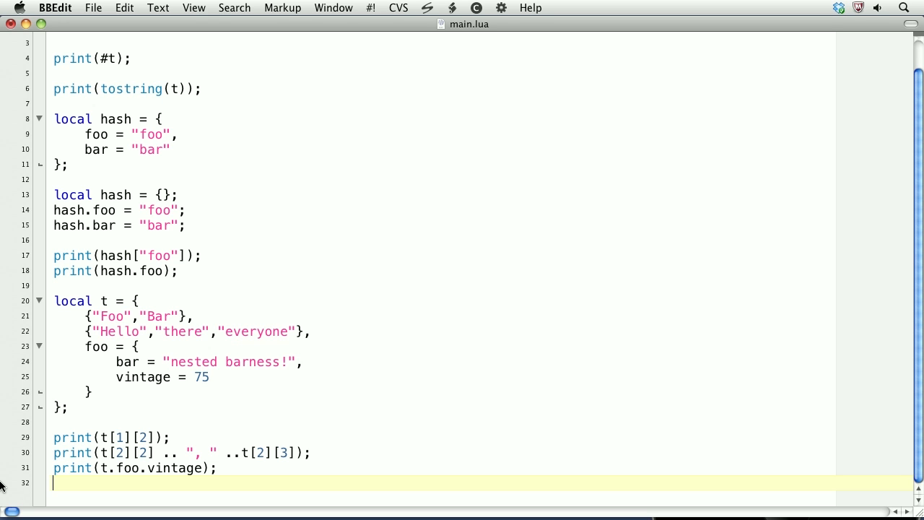
{"action": "type", "text": "print("}
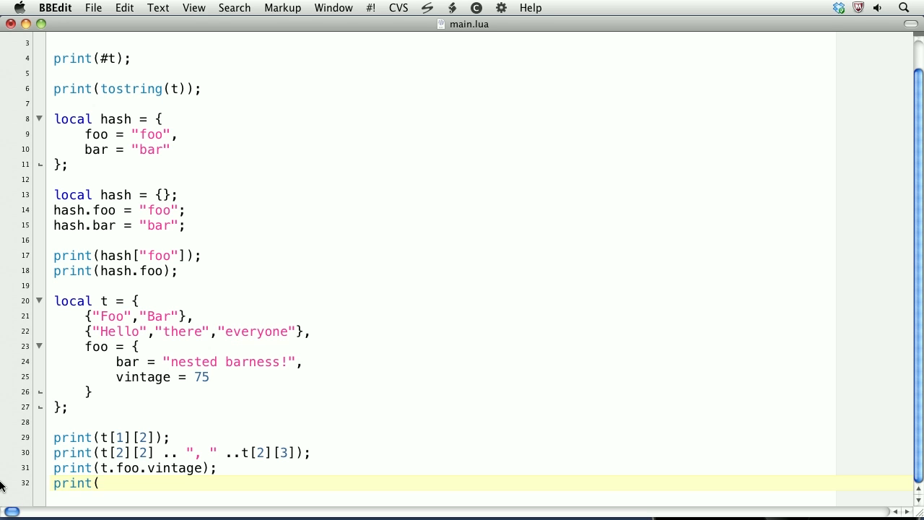
{"action": "type", "text": "#"}
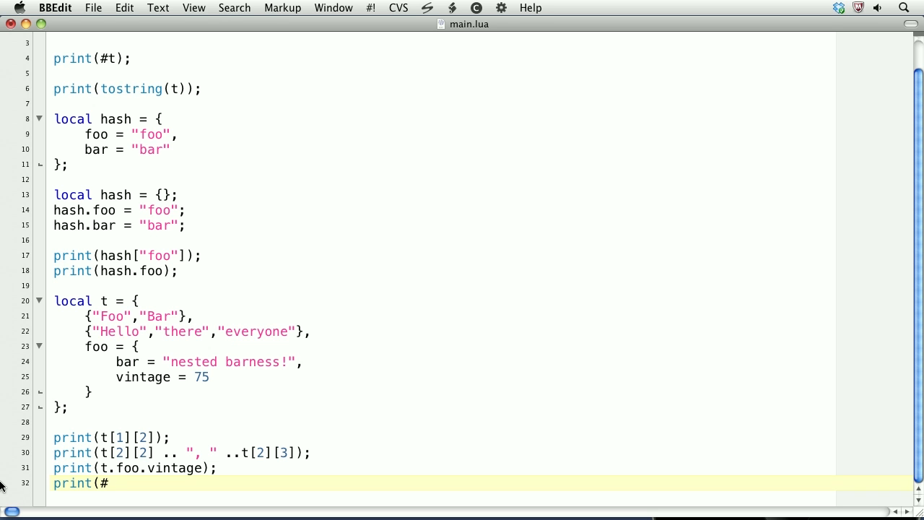
{"action": "type", "text": "t.foo);"}
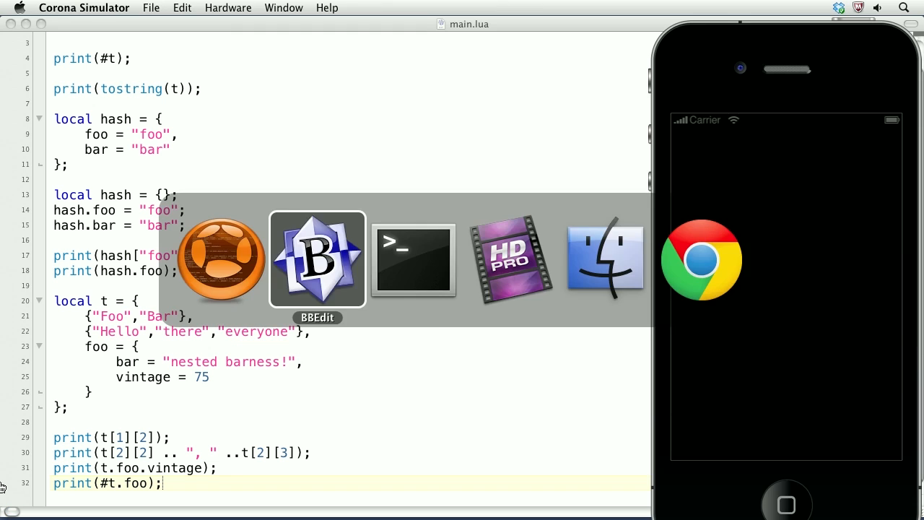
- Switch to Terminal and confirm the rerun output ends with 75 and 0, no error
{"action": "left_click", "coordinate": [413, 260]}
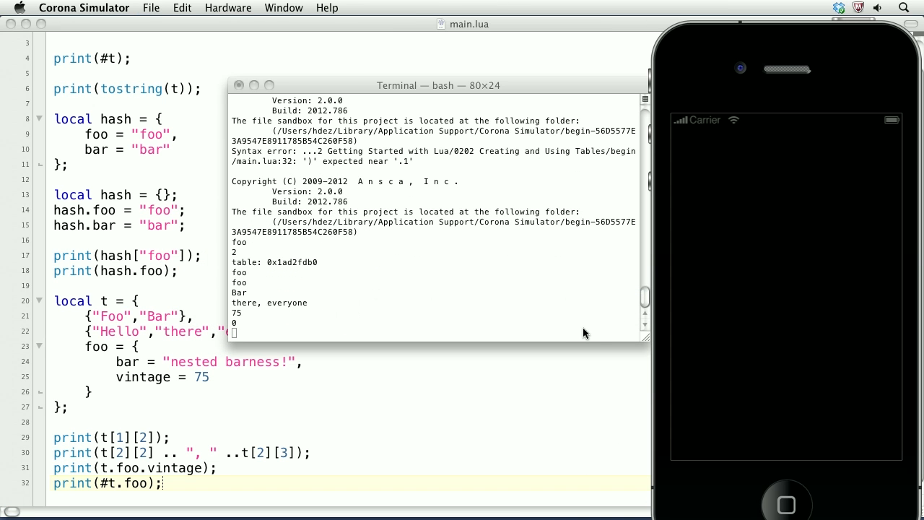
{"action": "mouse_move", "coordinate": [222, 471]}
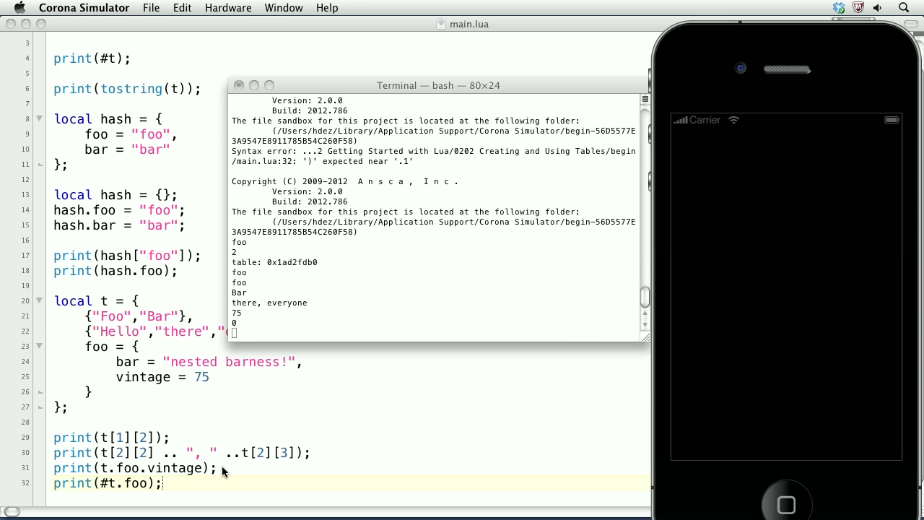